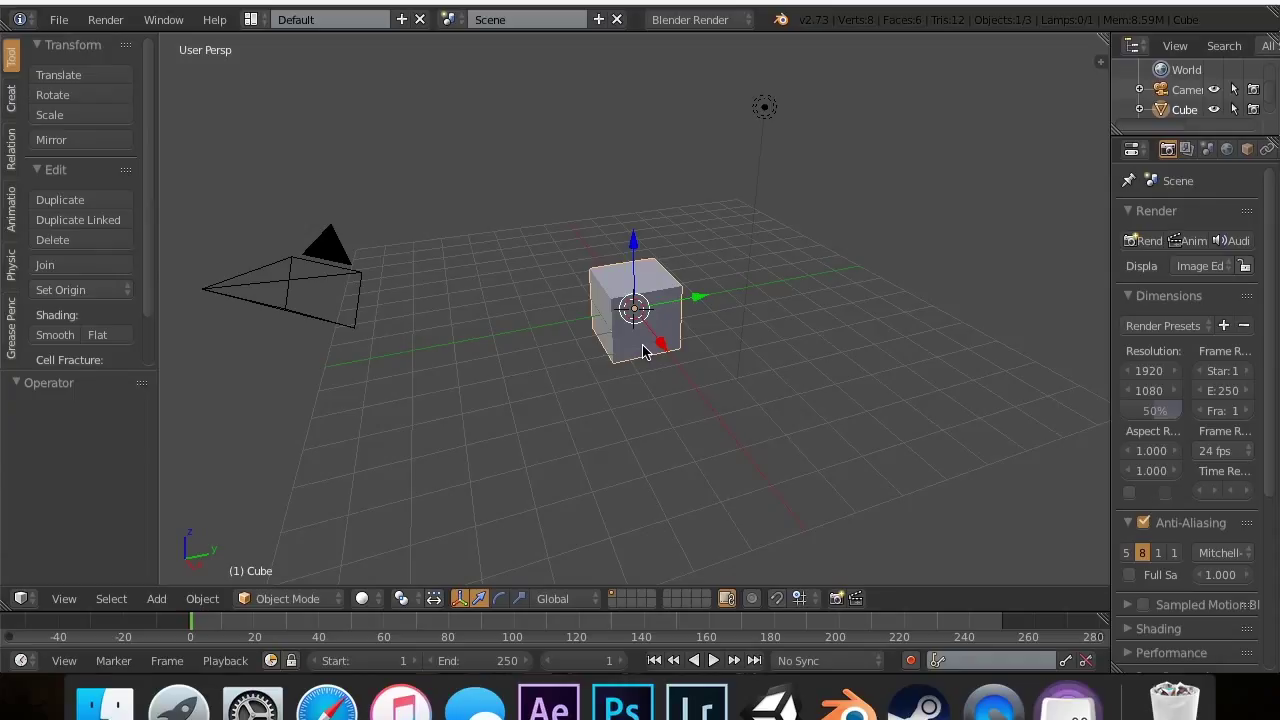
{"action": "mouse_move", "coordinate": [696, 396]}
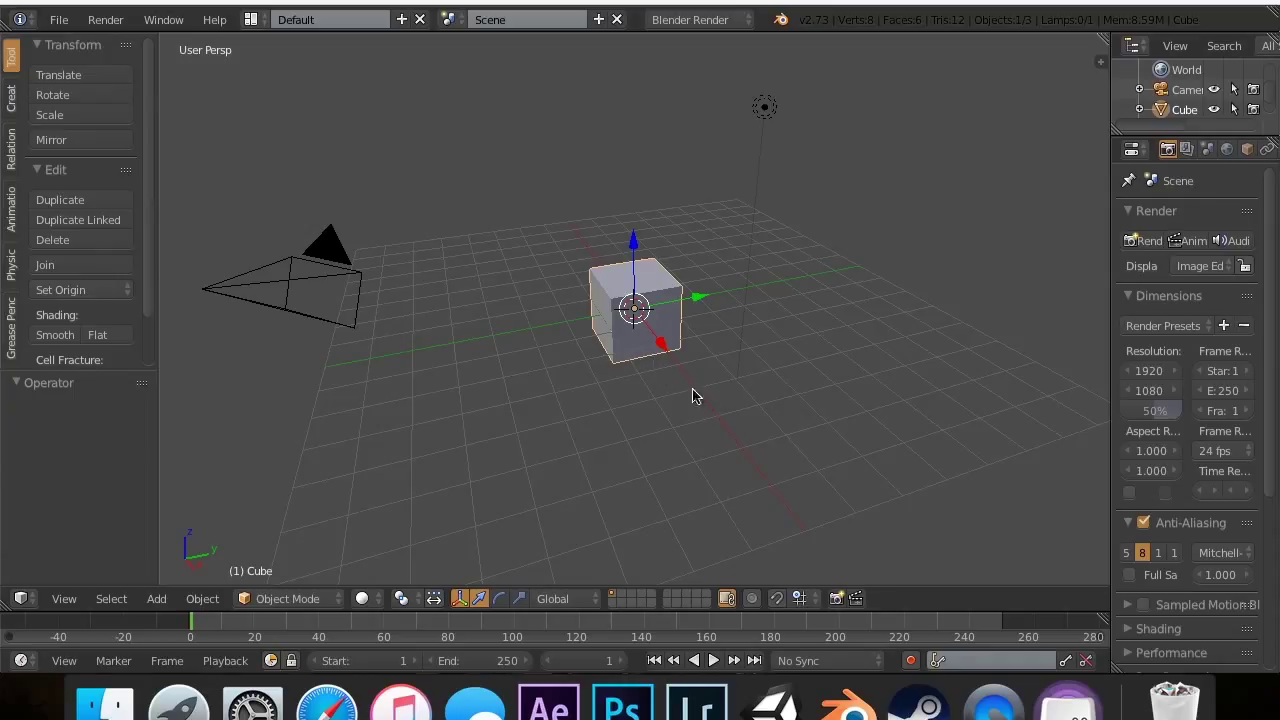
{"action": "mouse_move", "coordinate": [768, 264]}
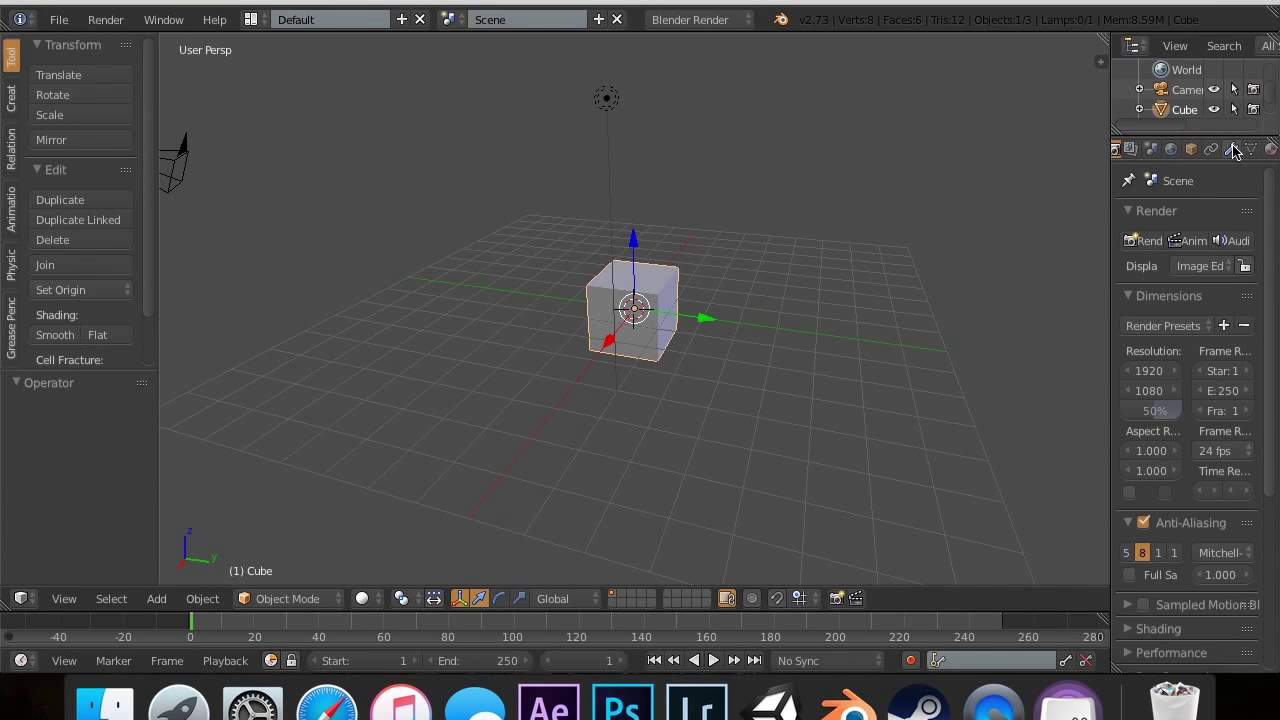
Step: Add a Boolean modifier (Intersect, no object) to the cube from the Modifiers panel
{"action": "left_click", "coordinate": [1232, 148]}
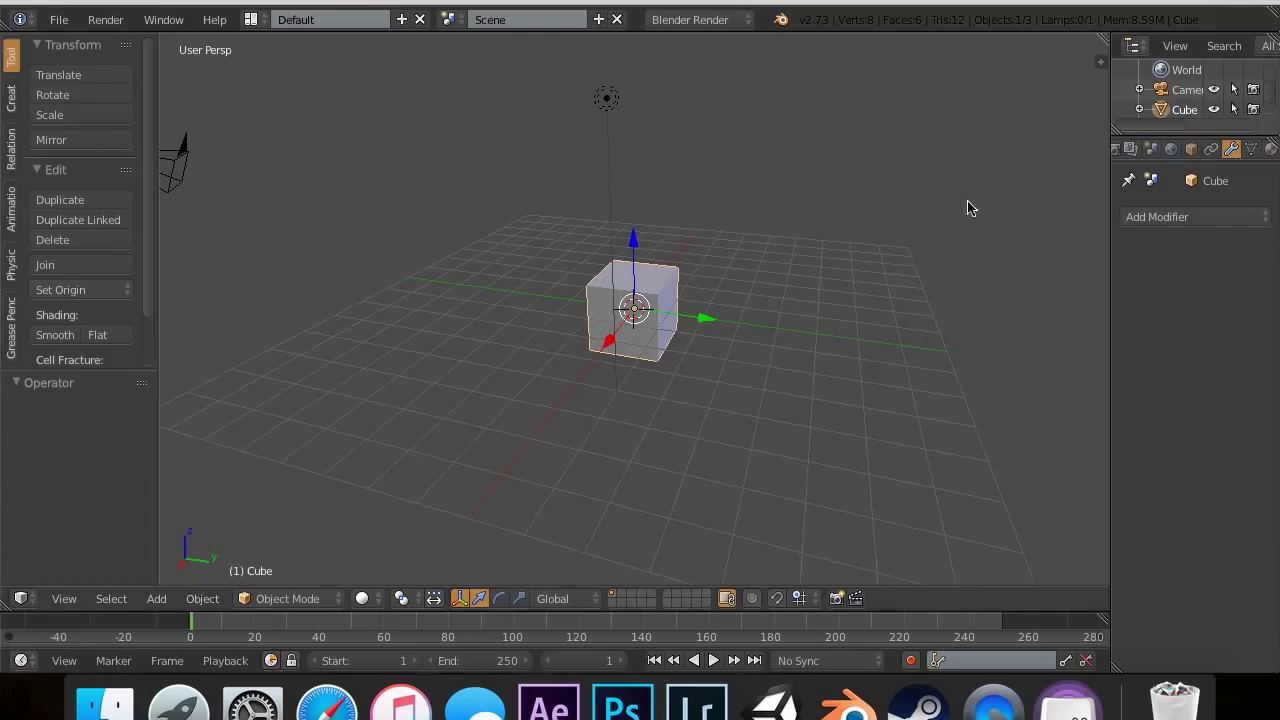
{"action": "mouse_move", "coordinate": [616, 296]}
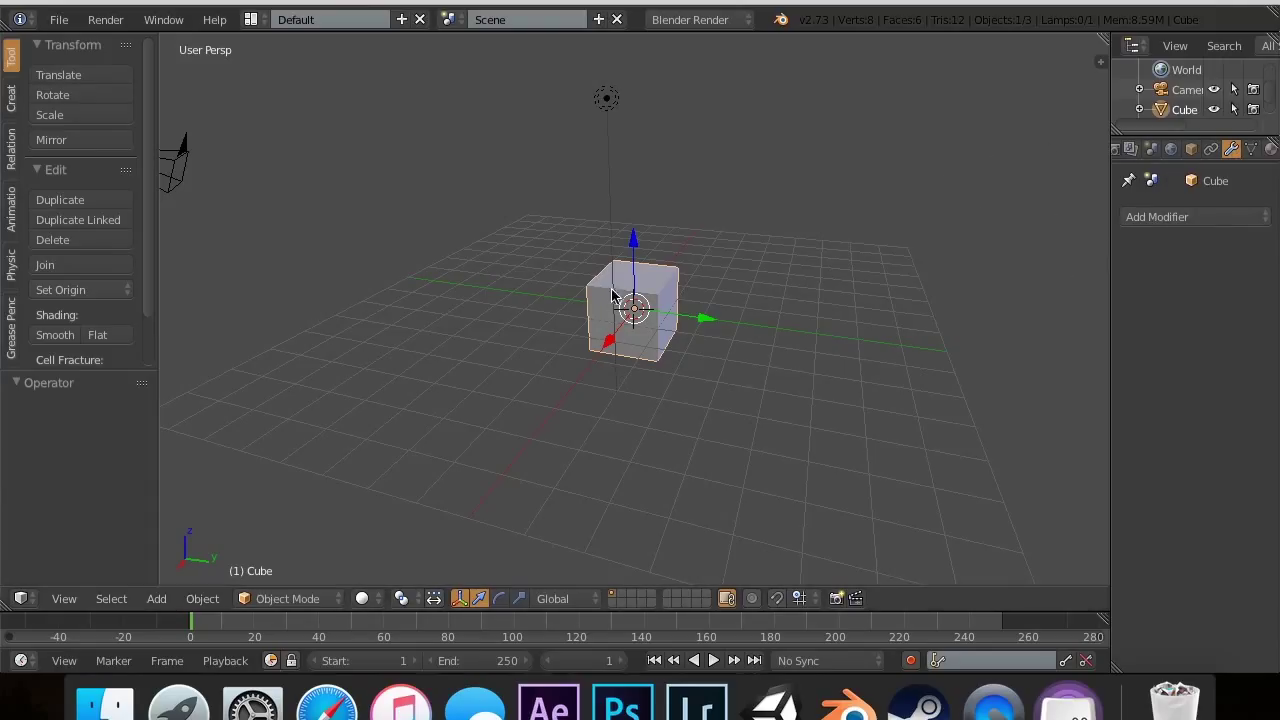
{"action": "left_click", "coordinate": [1156, 216]}
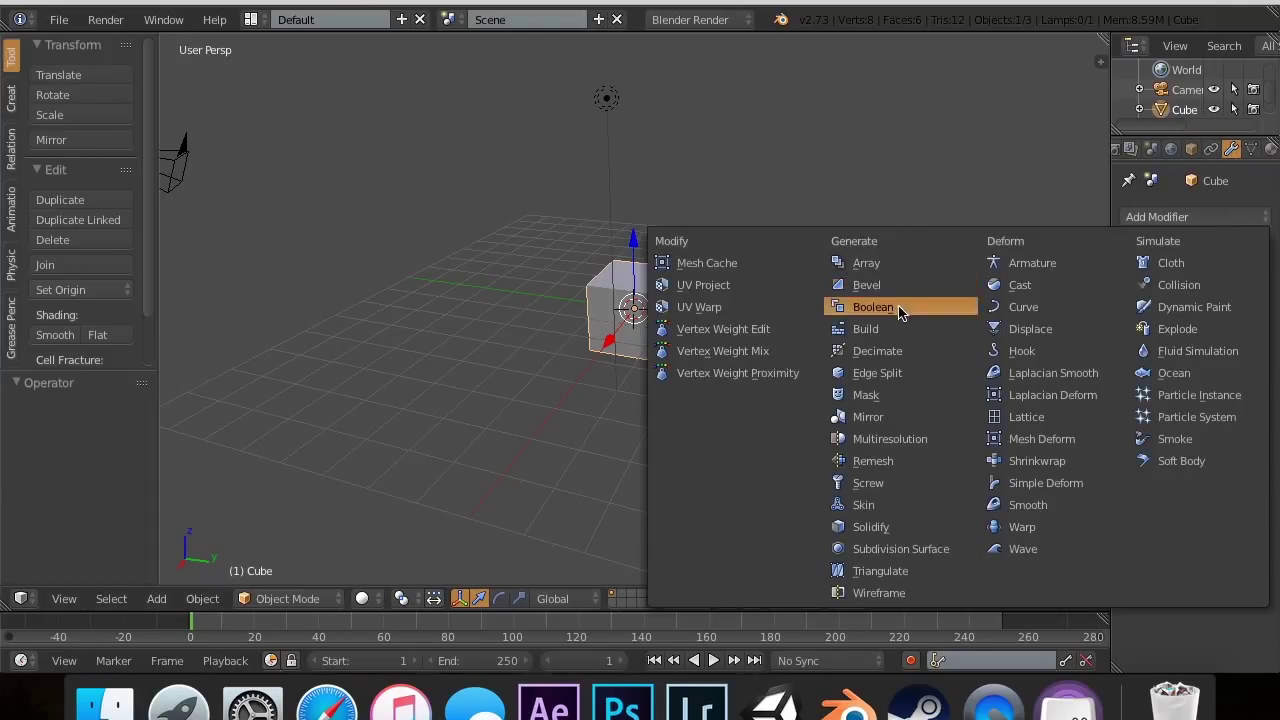
{"action": "left_click", "coordinate": [872, 308]}
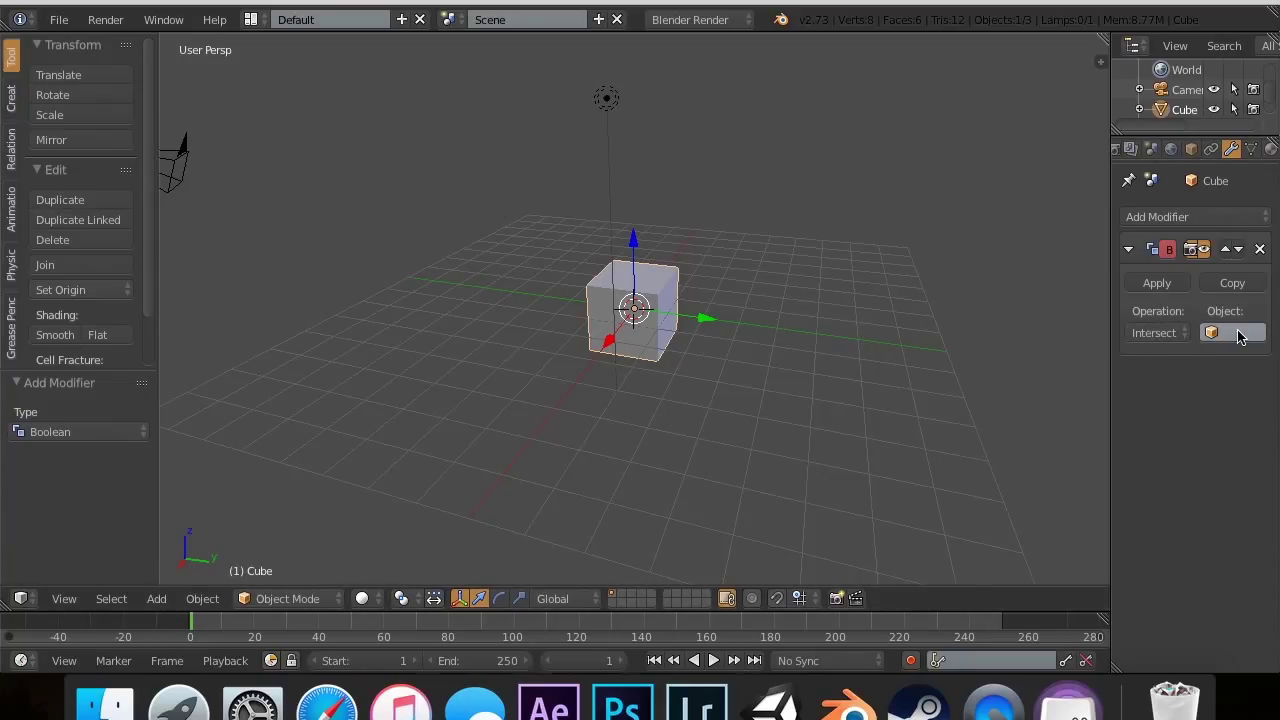
{"action": "mouse_move", "coordinate": [1240, 332]}
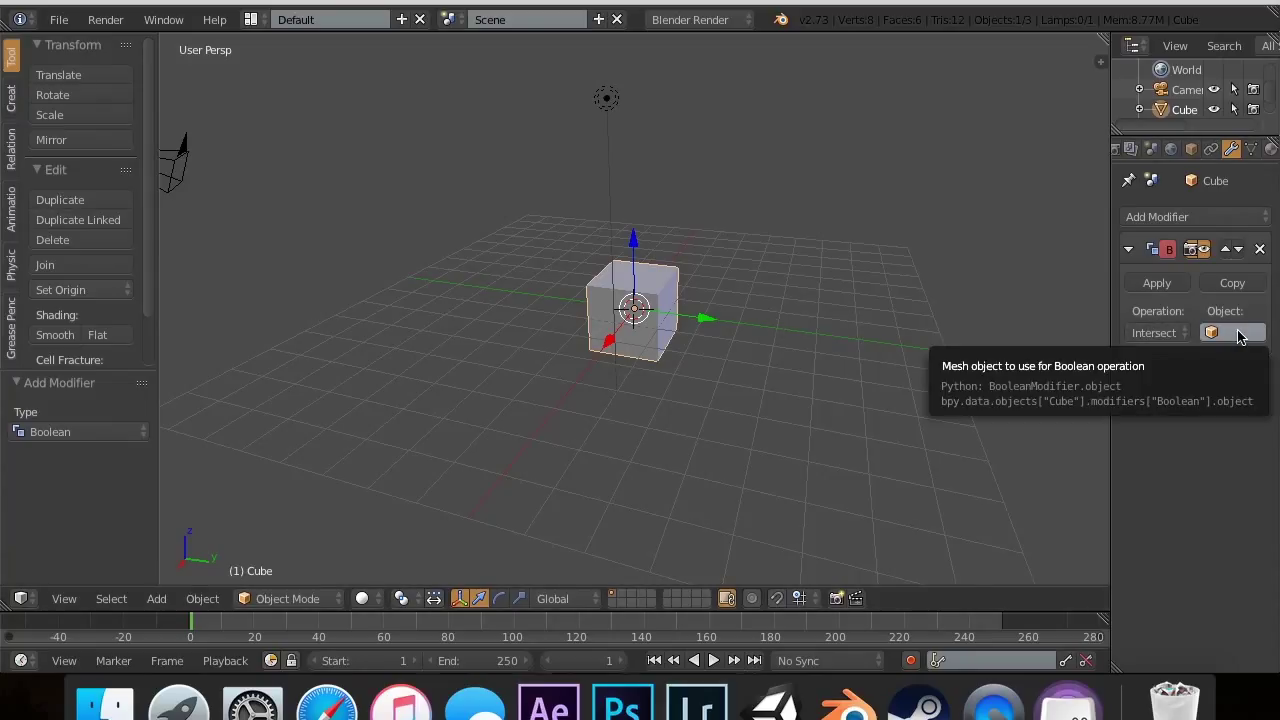
{"action": "mouse_move", "coordinate": [1232, 332]}
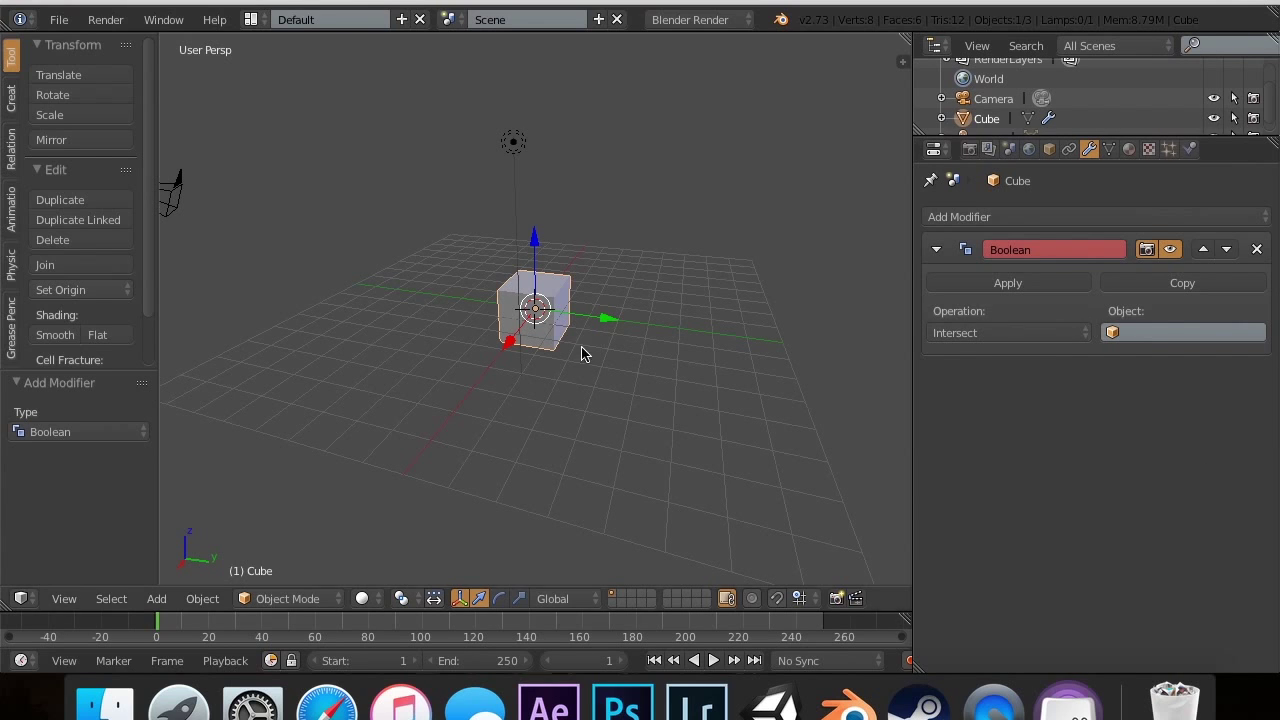
Step: Add a UV sphere, set it as the cube's Boolean object, and apply the intersection
{"action": "left_click", "coordinate": [156, 598]}
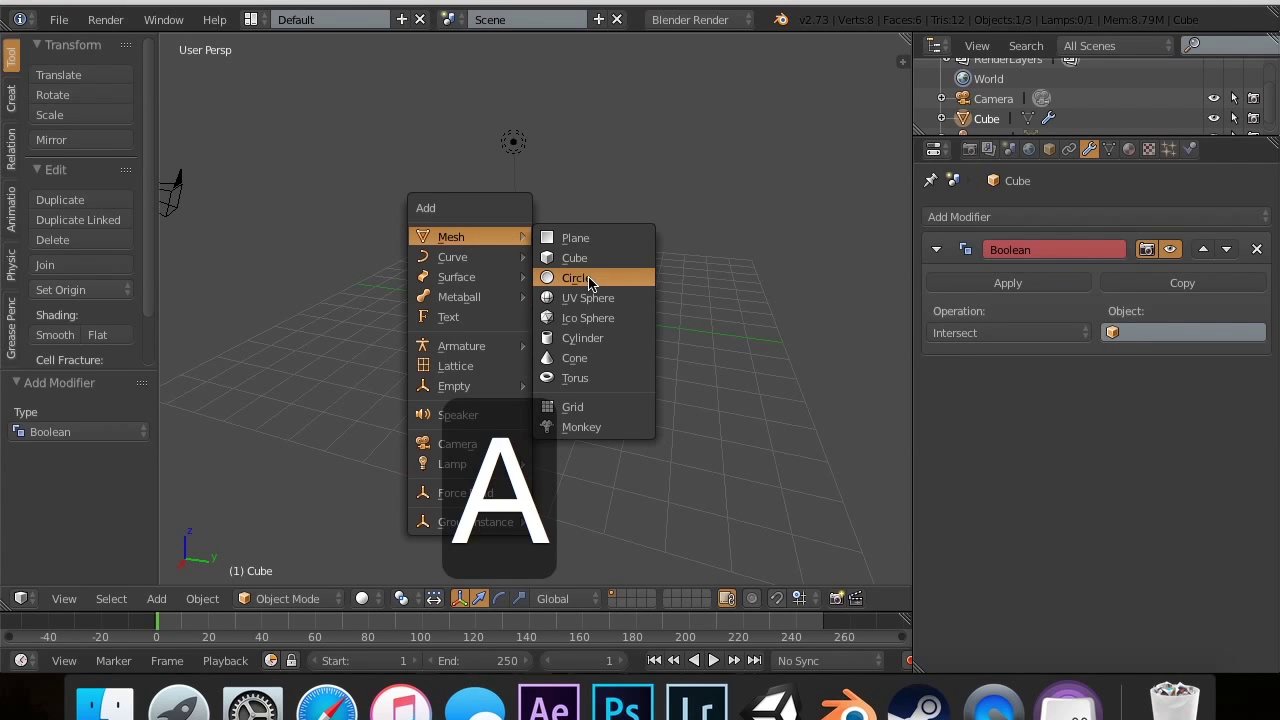
{"action": "left_click", "coordinate": [588, 296]}
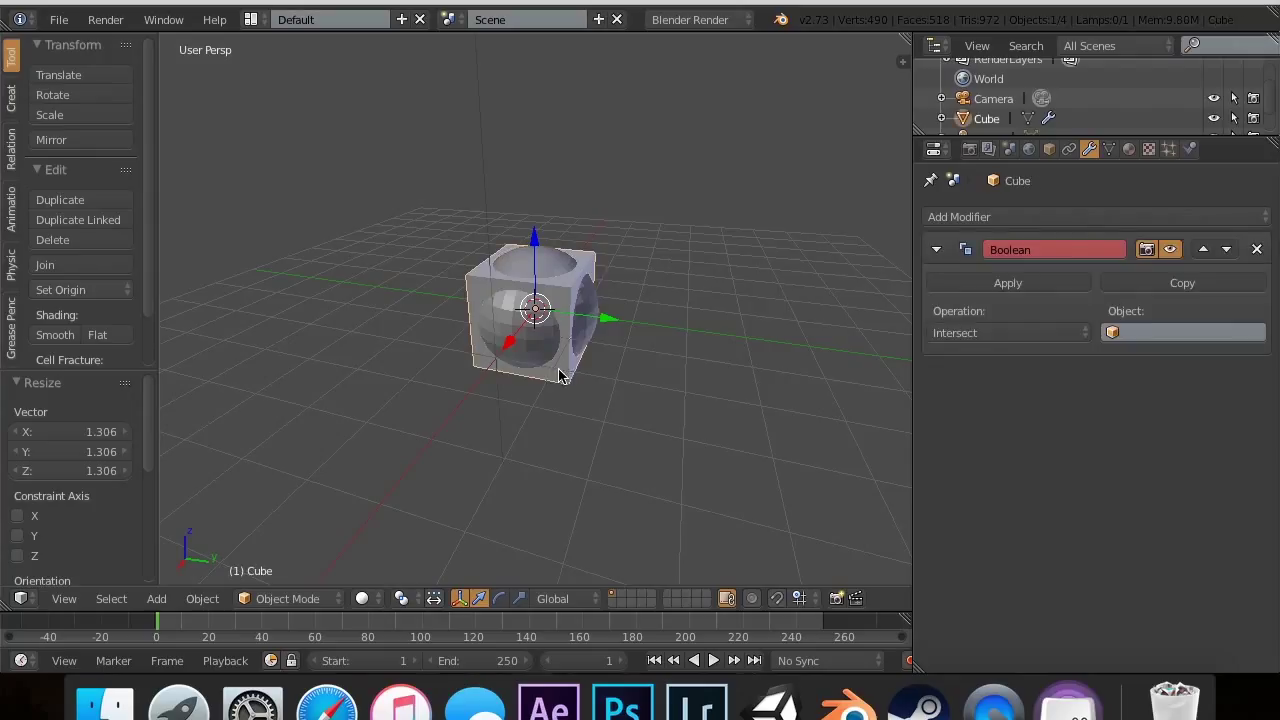
{"action": "left_click", "coordinate": [1184, 332]}
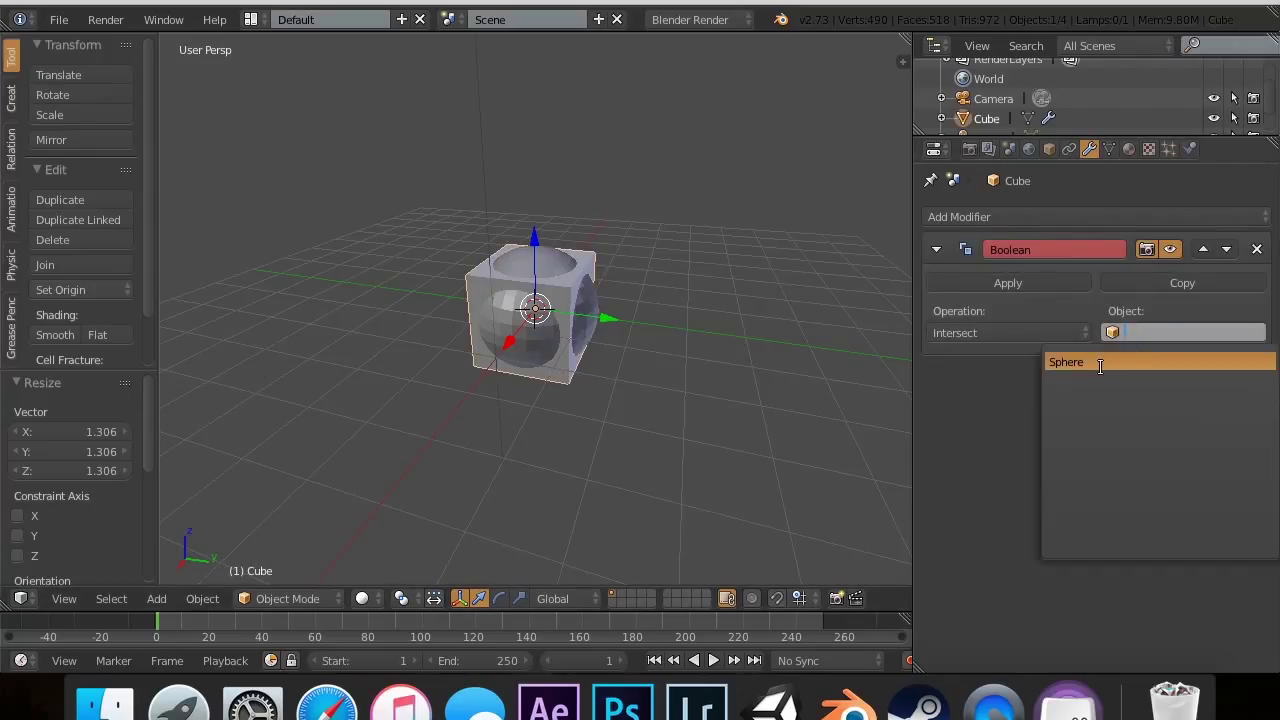
{"action": "left_click", "coordinate": [1066, 360]}
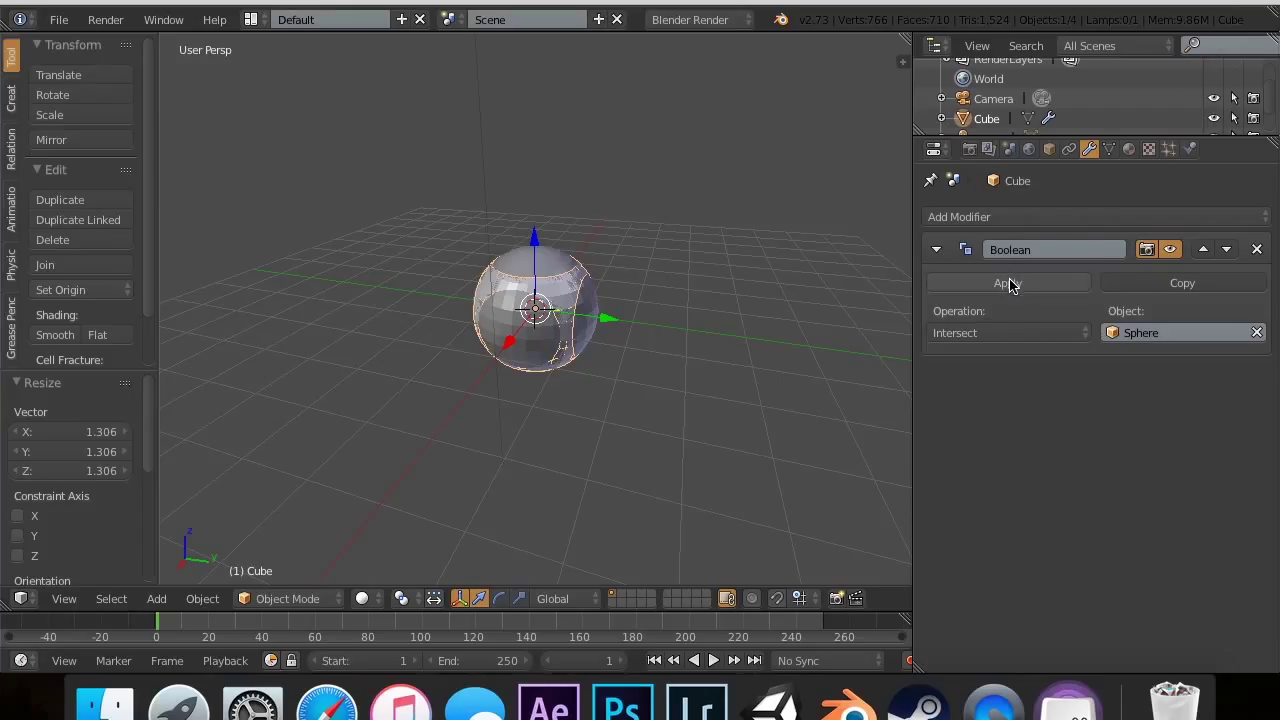
{"action": "left_click", "coordinate": [1008, 284]}
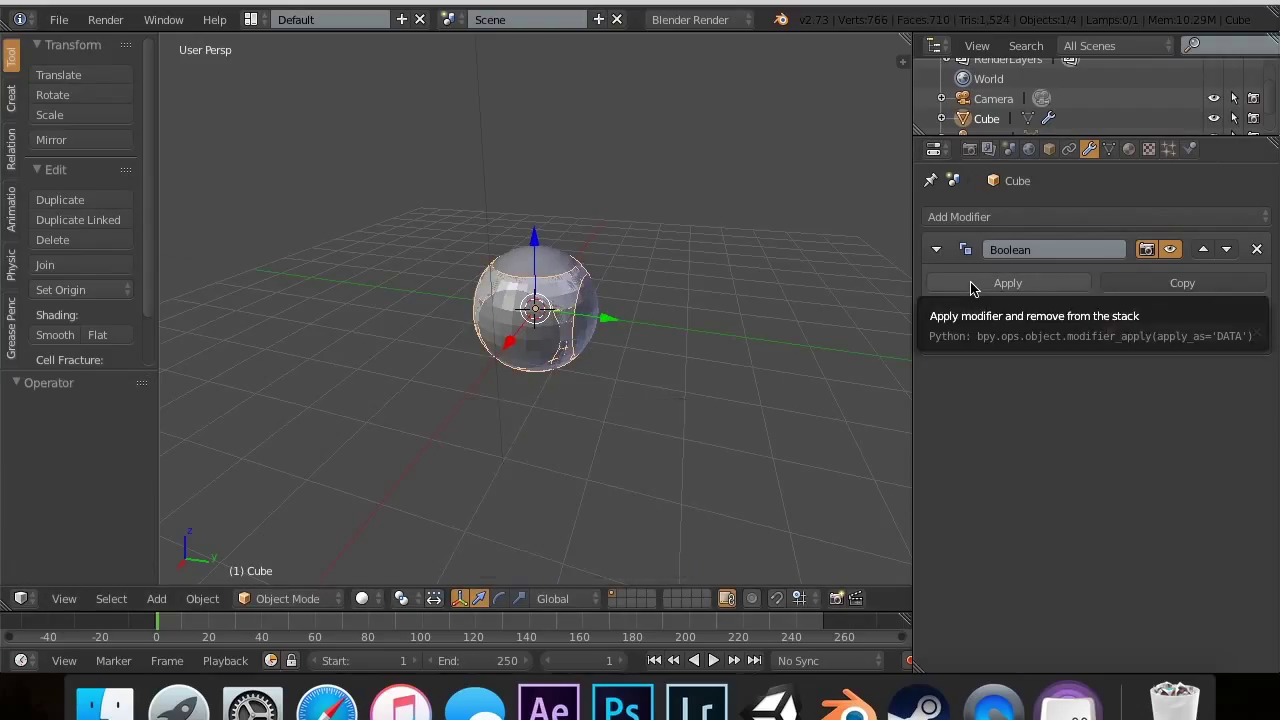
{"action": "left_click", "coordinate": [1006, 282]}
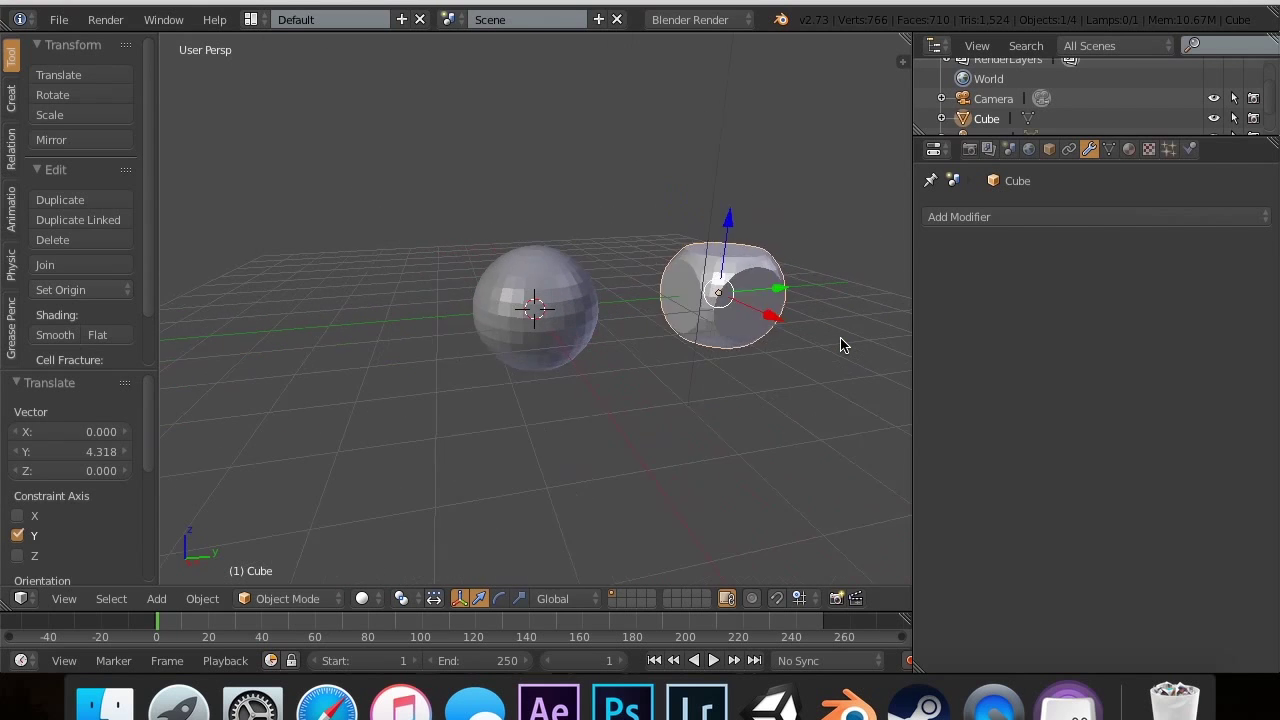
Step: Undo the applied intersection and switch the cube's Boolean with the Sphere to Union
{"action": "key", "text": "cmd+z"}
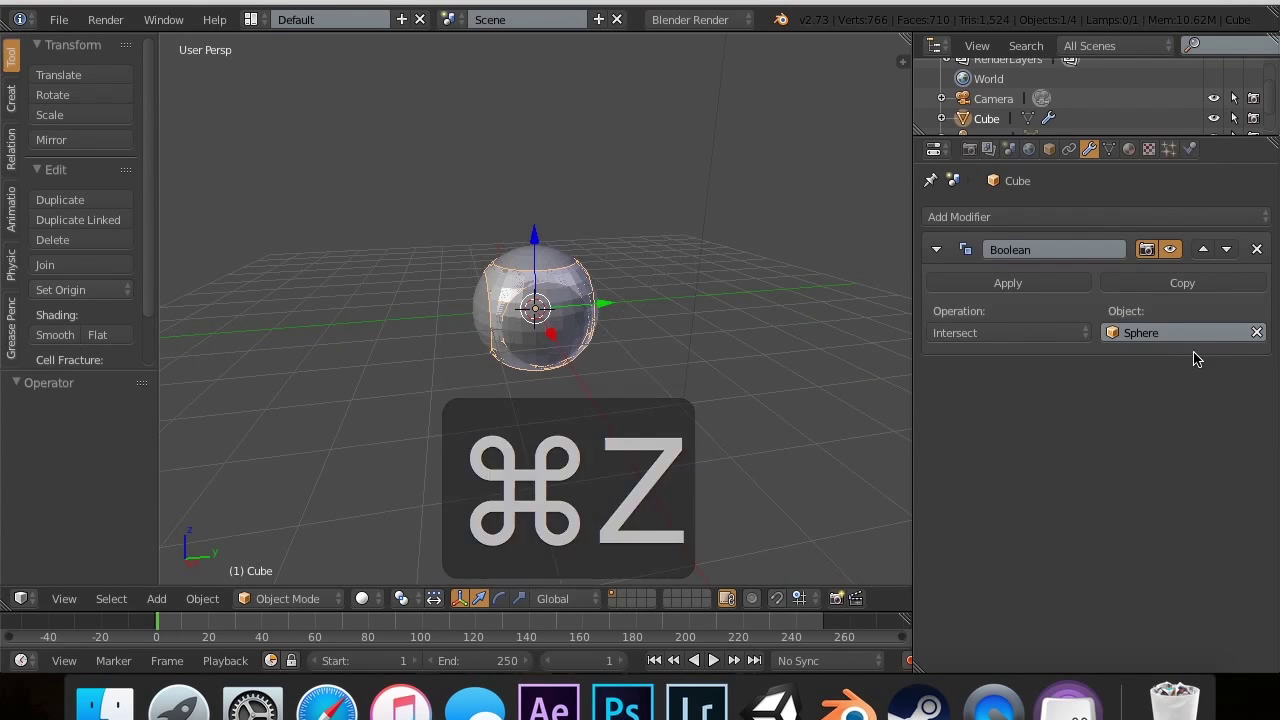
{"action": "key", "text": "cmd+z"}
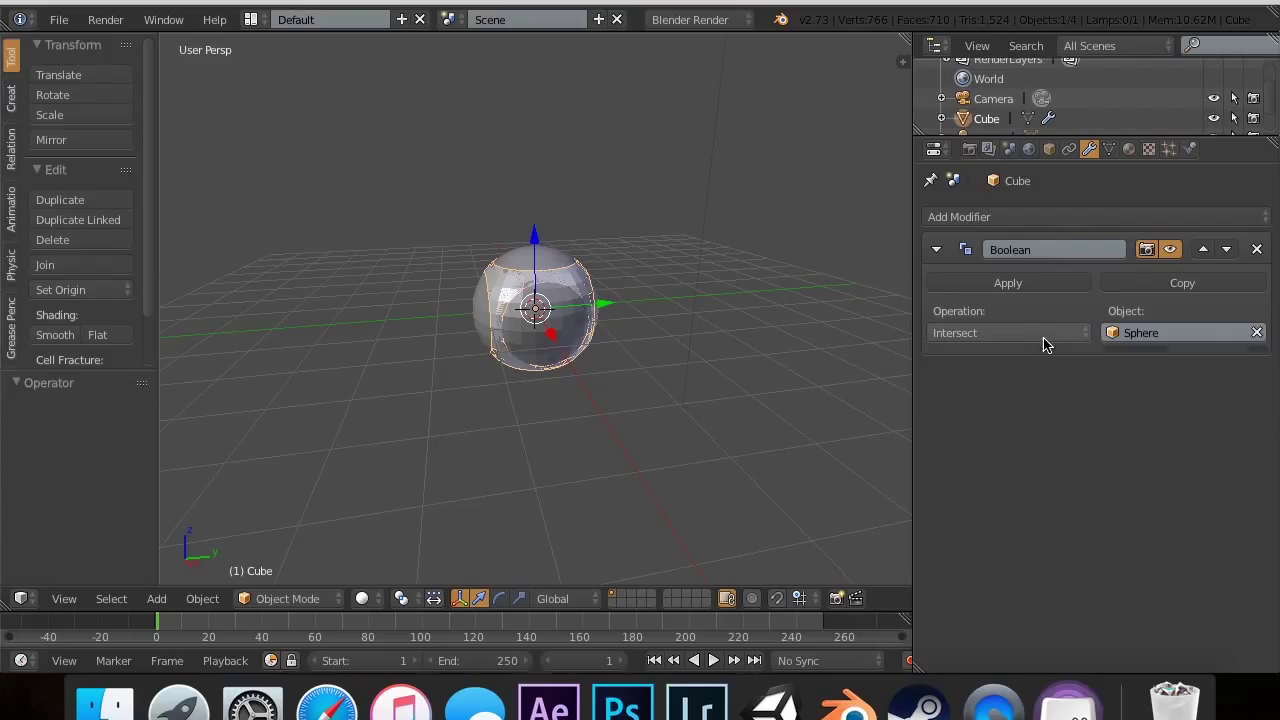
{"action": "left_click", "coordinate": [1008, 332]}
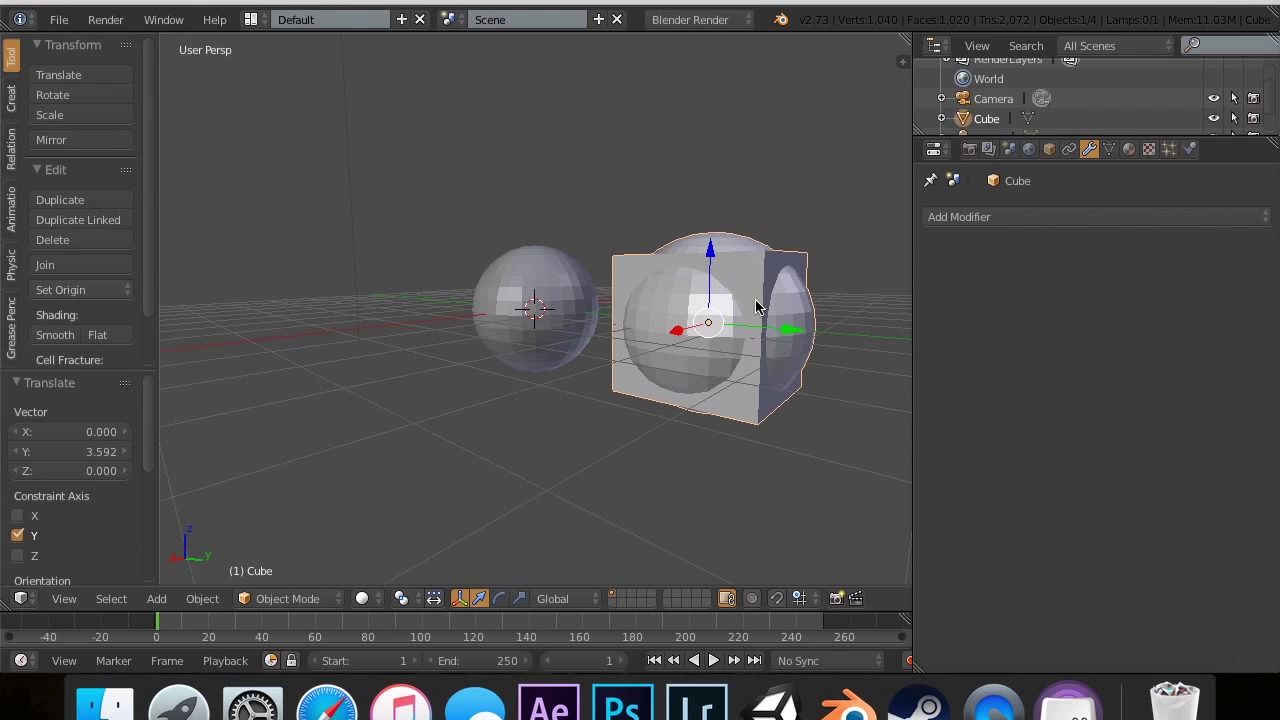
{"action": "key", "text": "cmd+z"}
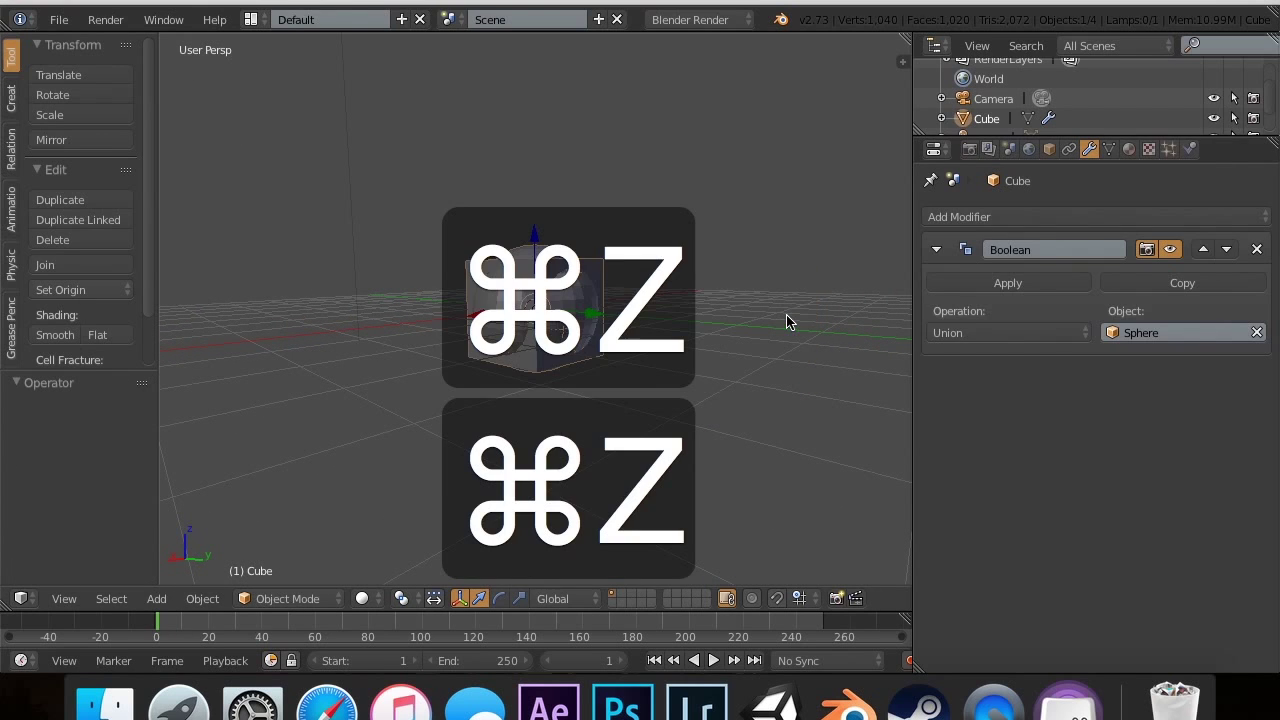
Step: Change the Boolean to Difference with the Sphere and apply it to hollow the cube
{"action": "left_click", "coordinate": [1004, 332]}
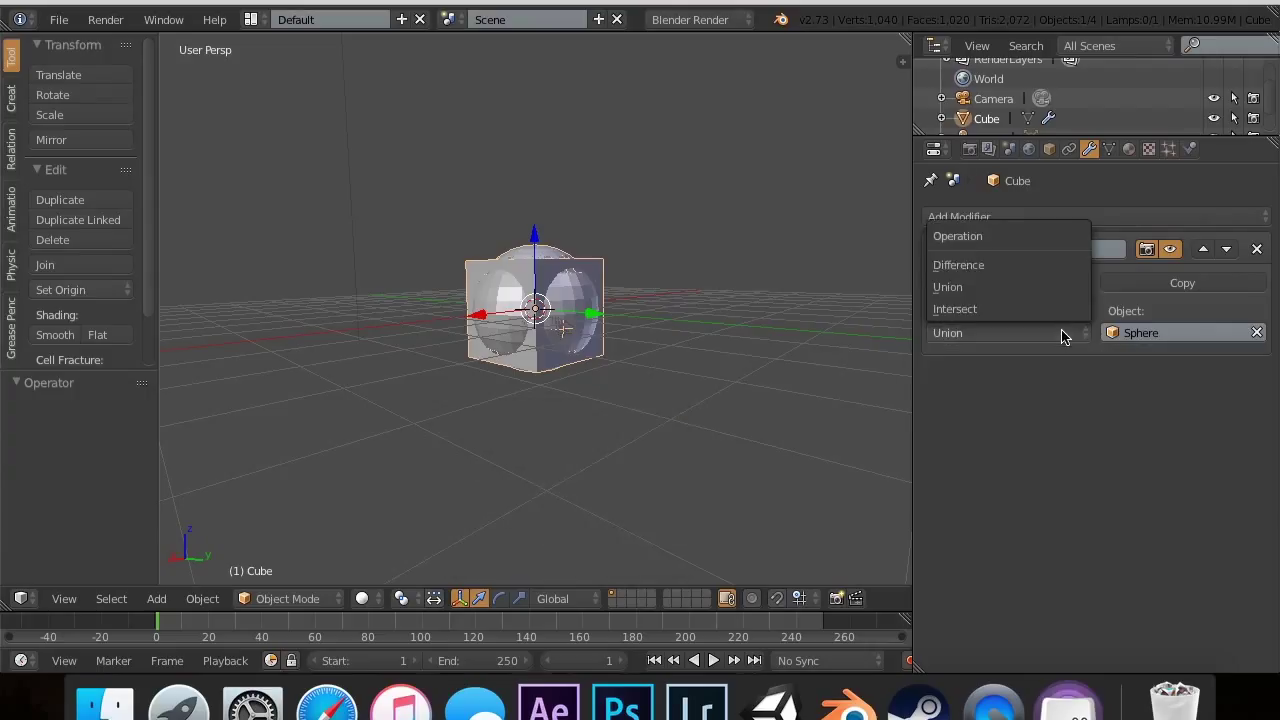
{"action": "left_click", "coordinate": [958, 264]}
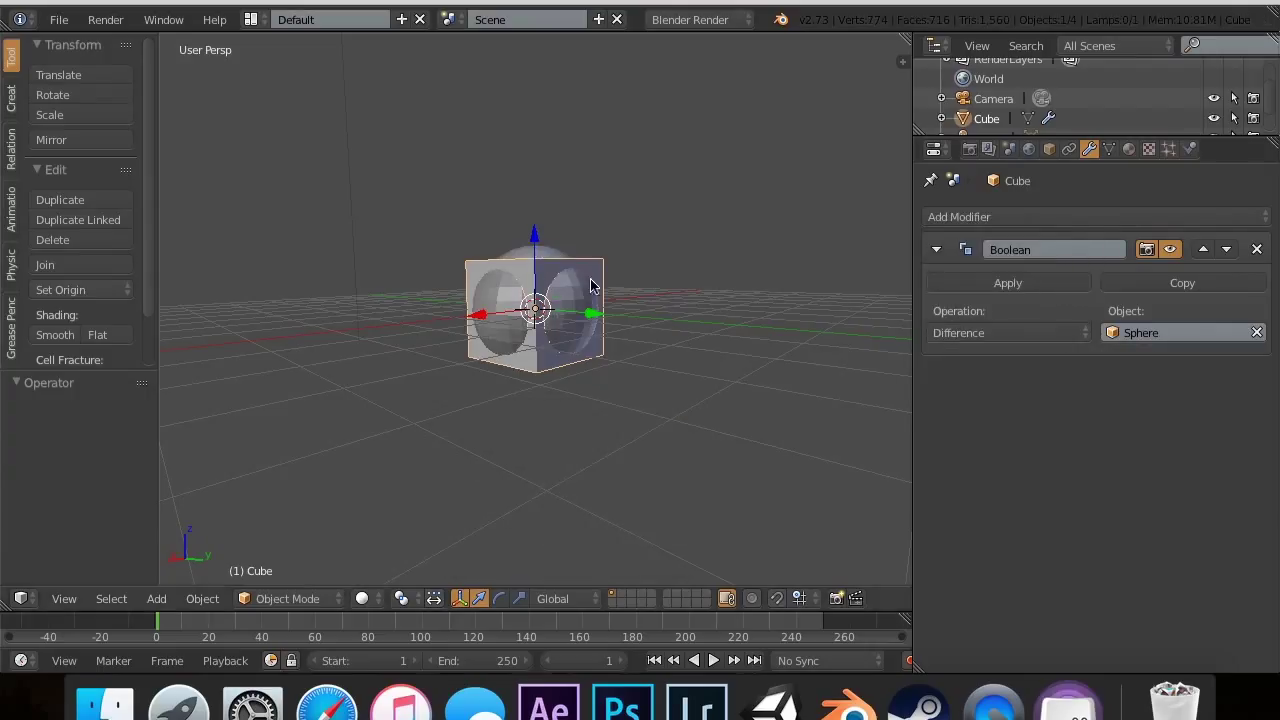
{"action": "left_click", "coordinate": [1008, 282]}
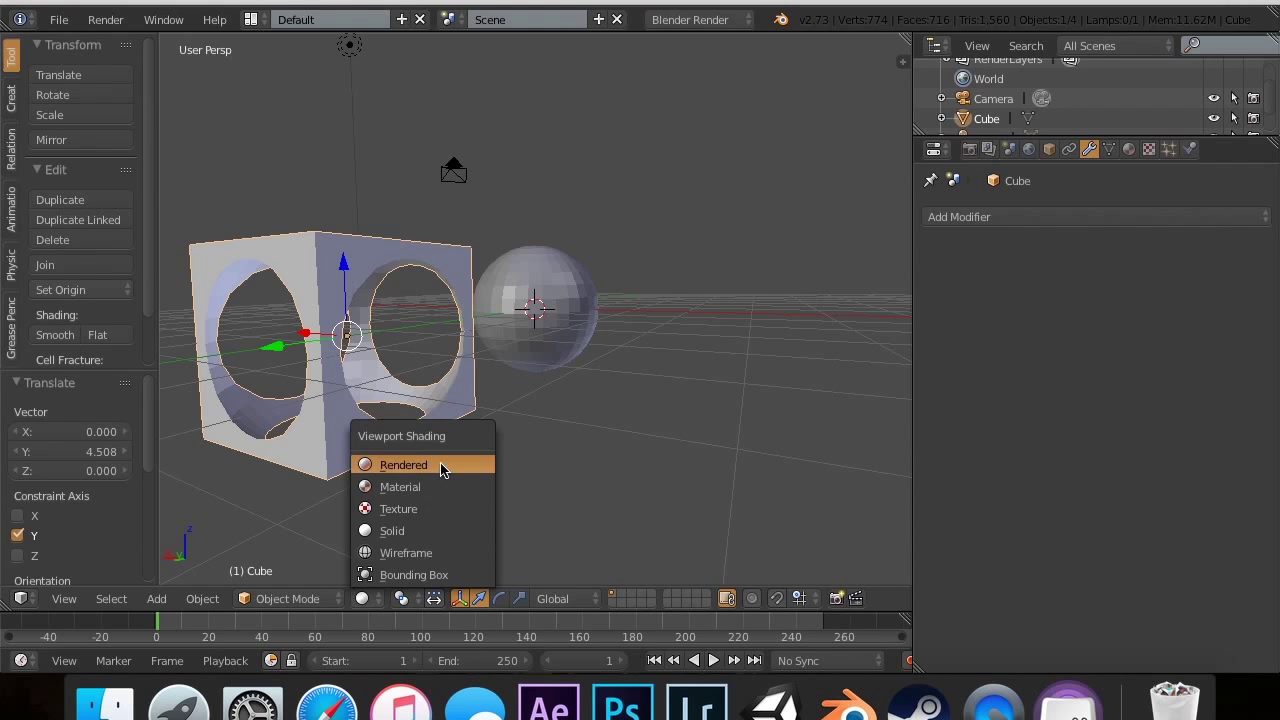
Step: Preview in rendered shading, try a Solidify modifier on the hollowed cube, then remove it
{"action": "left_click", "coordinate": [404, 464]}
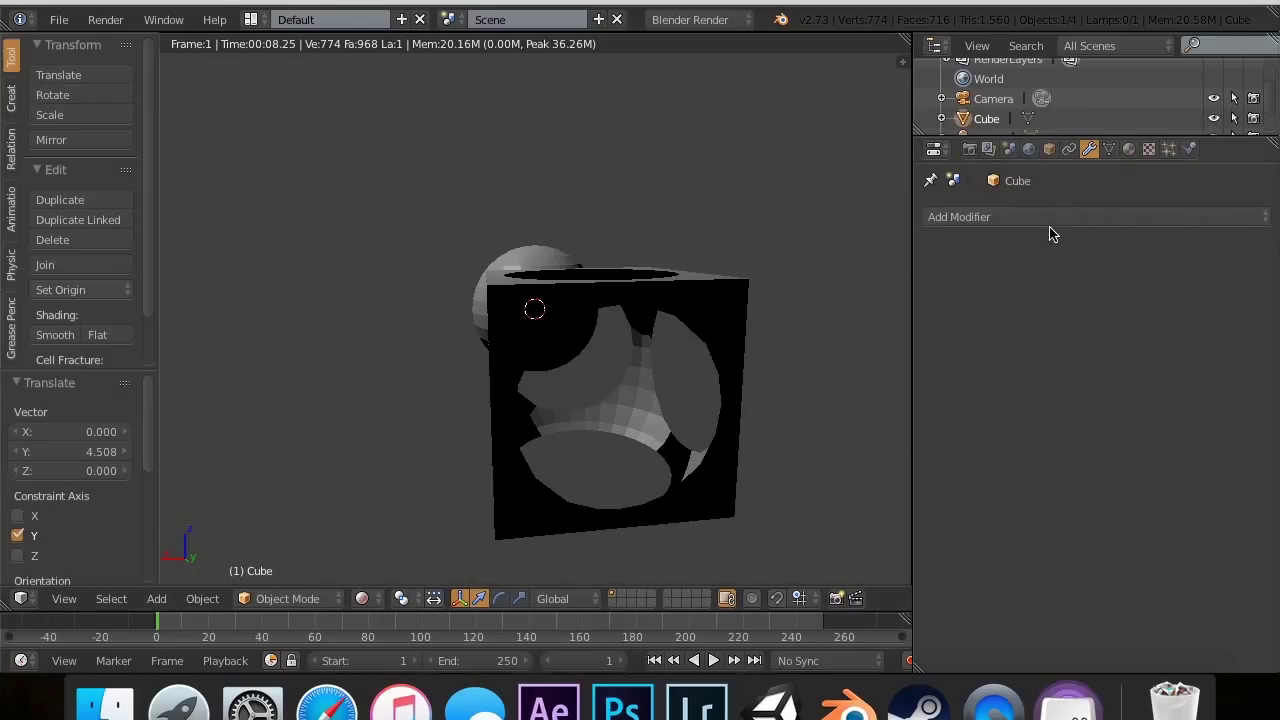
{"action": "left_click", "coordinate": [958, 216]}
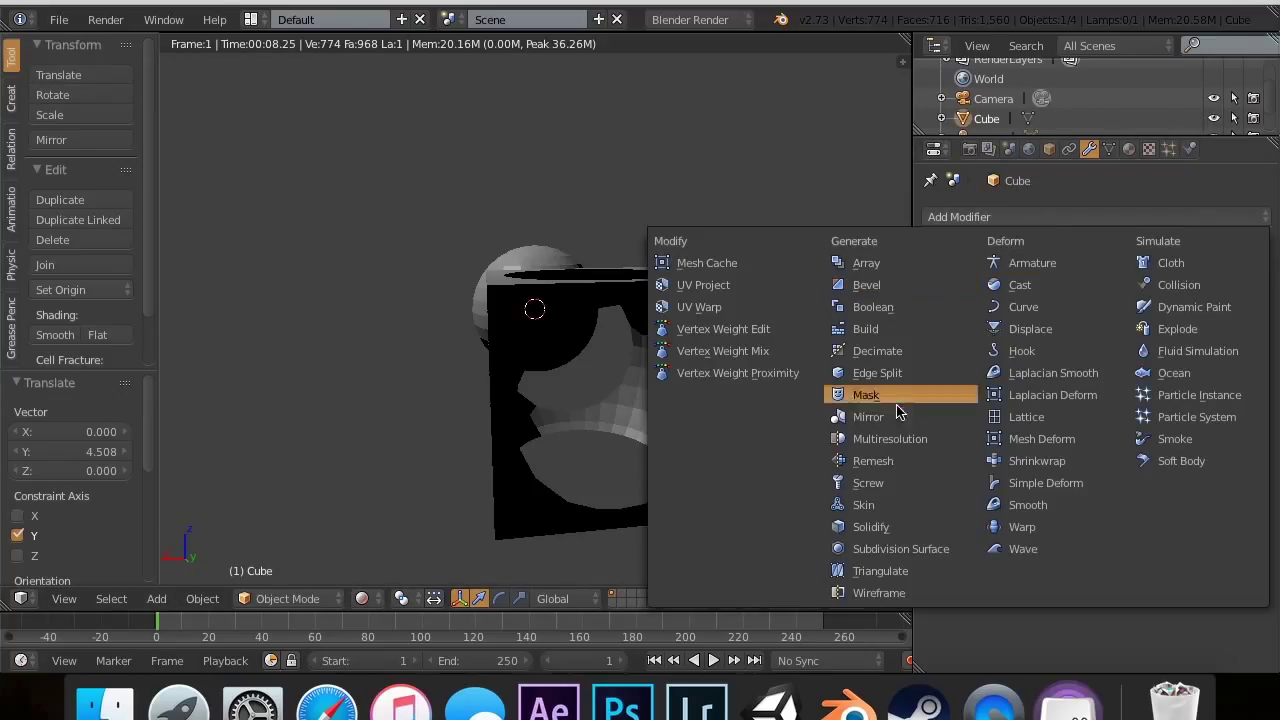
{"action": "left_click", "coordinate": [870, 528]}
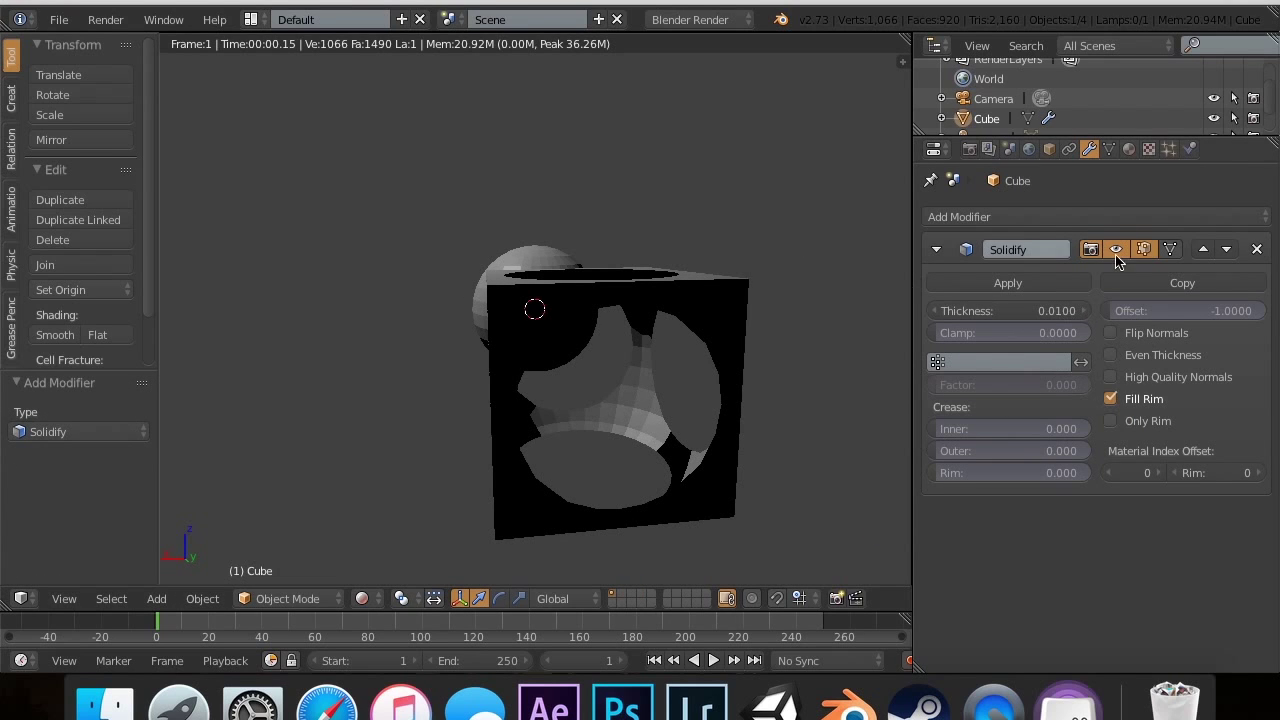
{"action": "left_click", "coordinate": [1256, 248]}
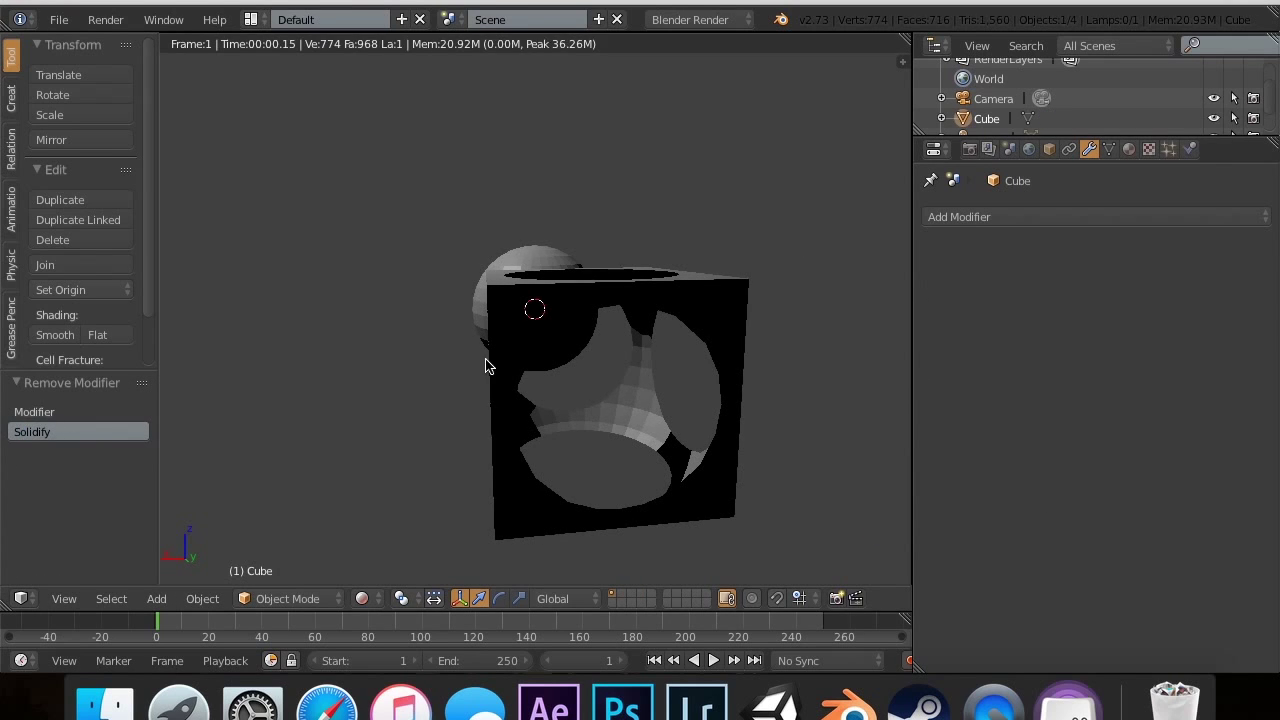
{"action": "left_click", "coordinate": [288, 598]}
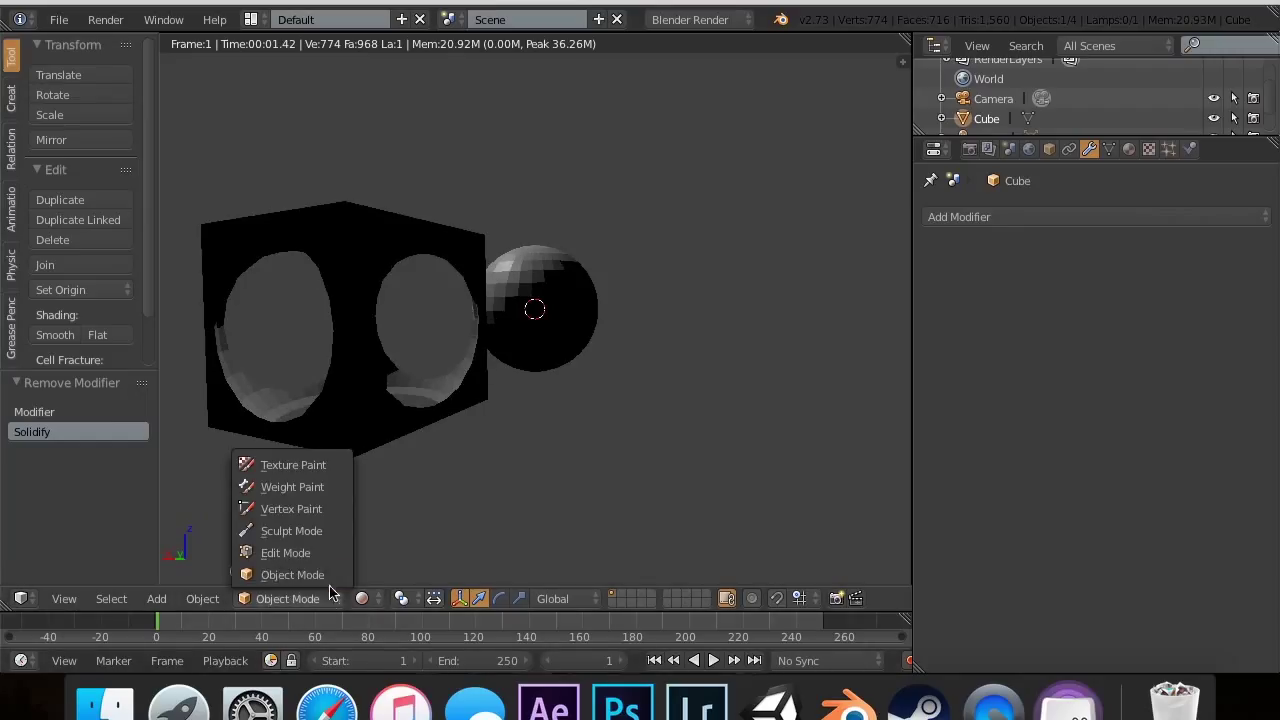
{"action": "left_click", "coordinate": [292, 574]}
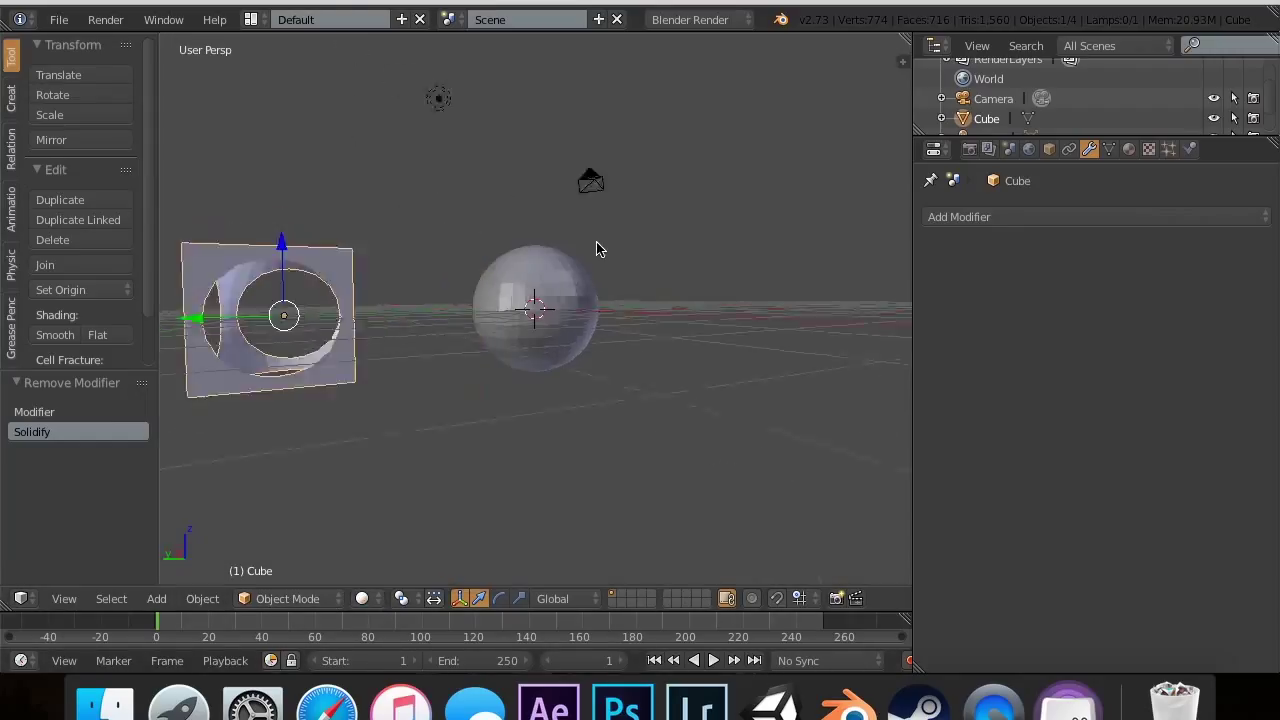
Step: Undo back to the solid cube and raise the sphere to sit on top of it
{"action": "key", "text": "cmd+z"}
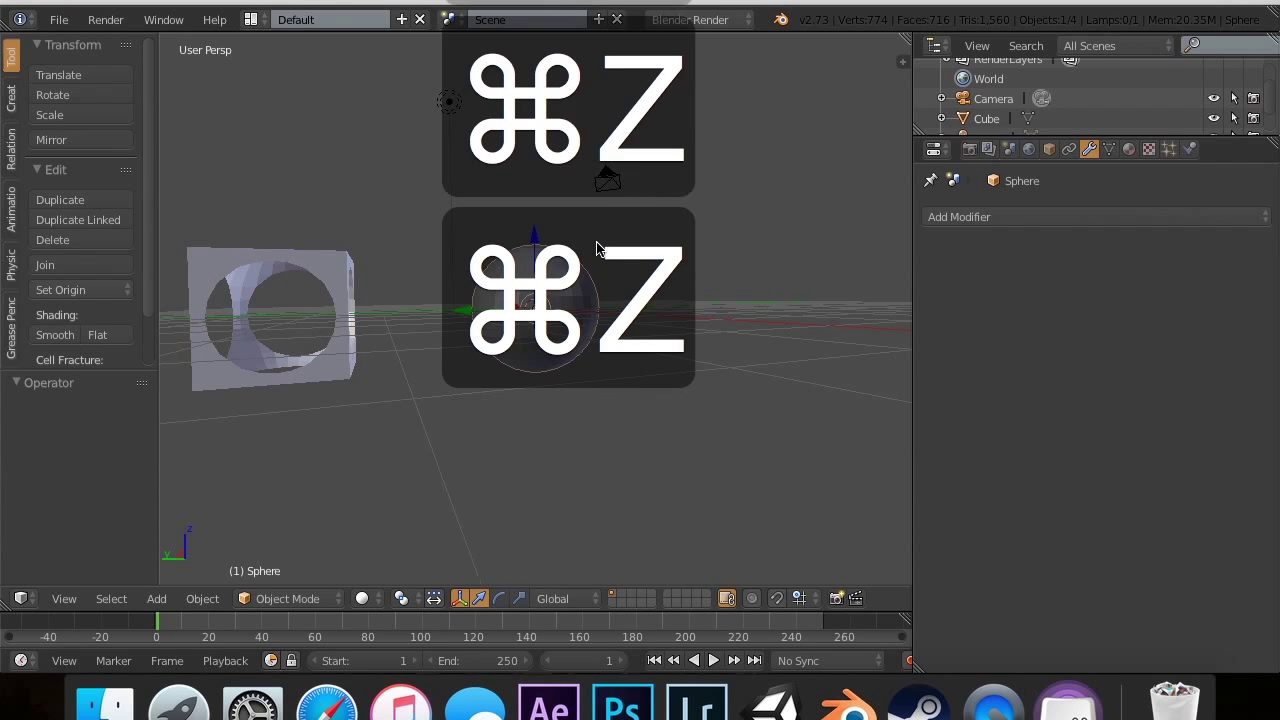
{"action": "key", "text": "cmd+z"}
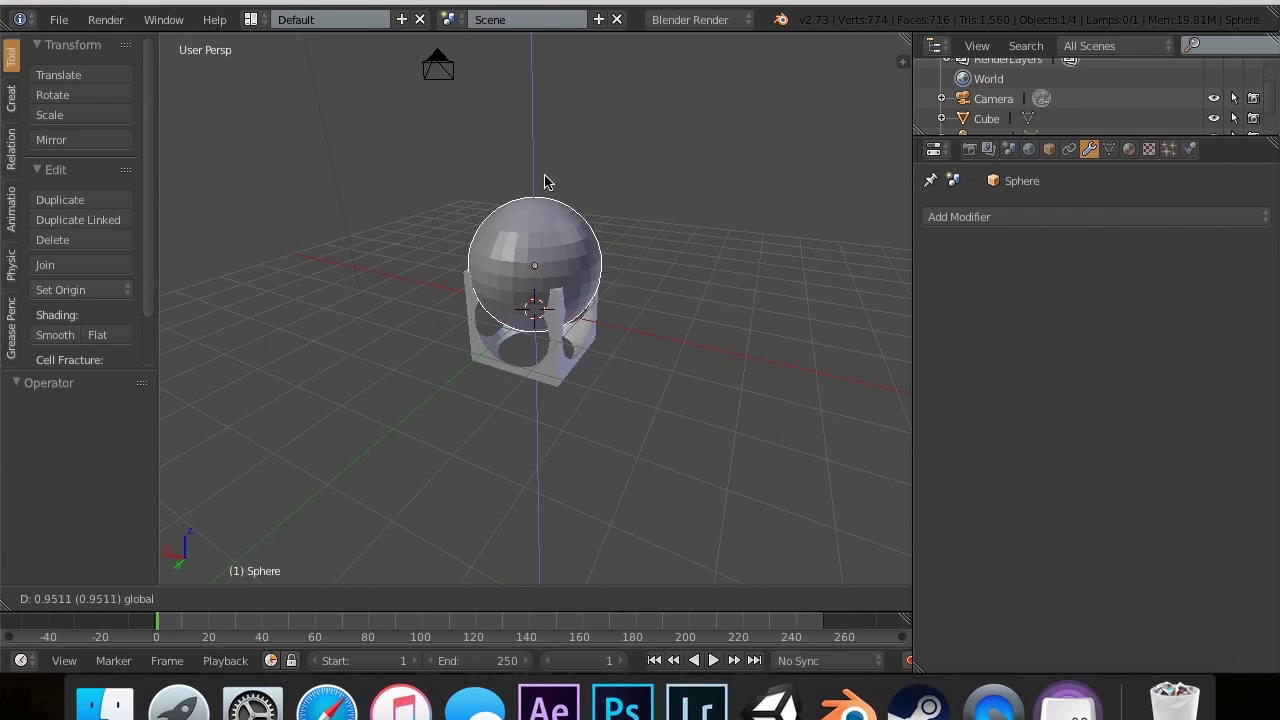
{"action": "key", "text": "cmd+z"}
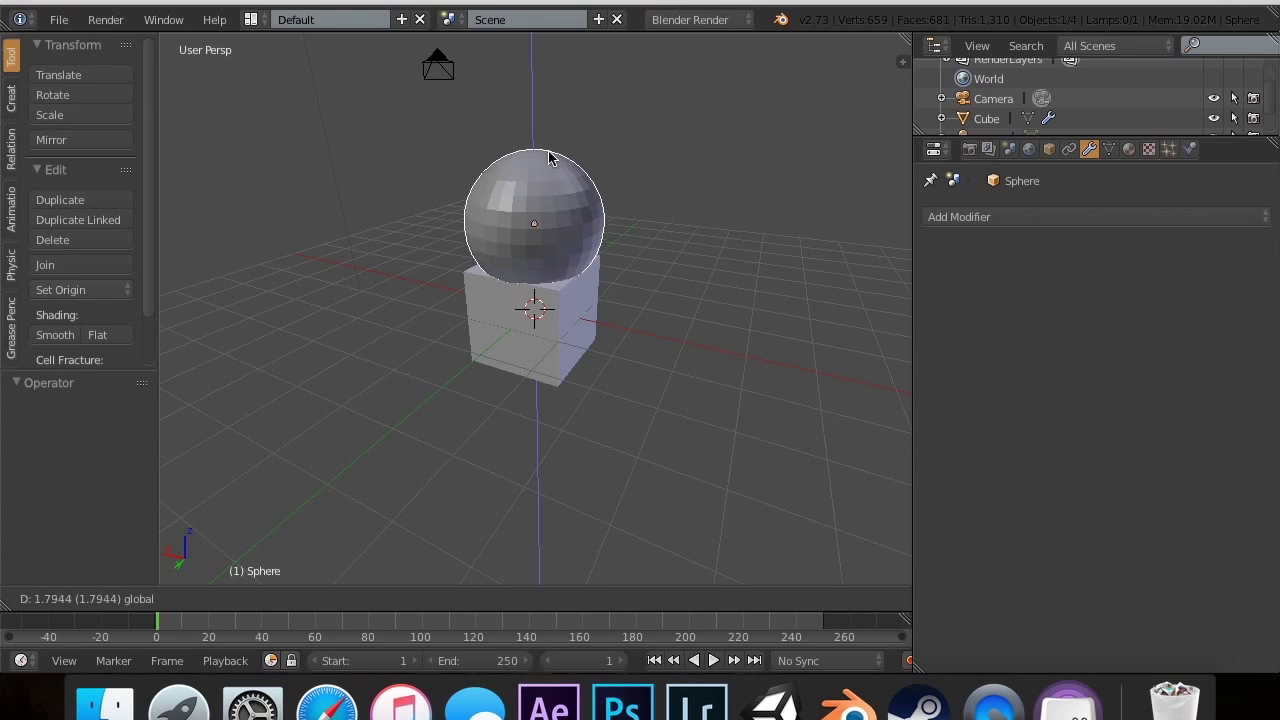
{"action": "key", "text": "s"}
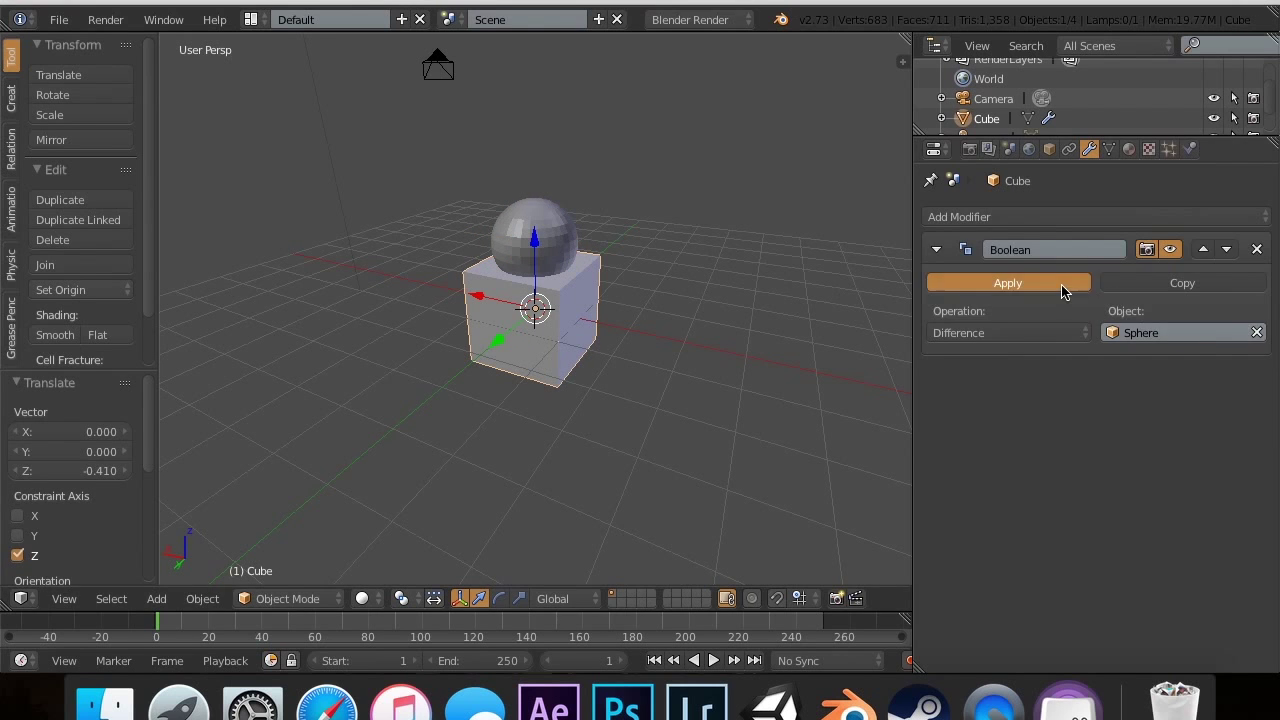
Step: Apply the Difference Boolean with the sphere, inspect the dent, then undo back under the sphere
{"action": "left_click", "coordinate": [1006, 284]}
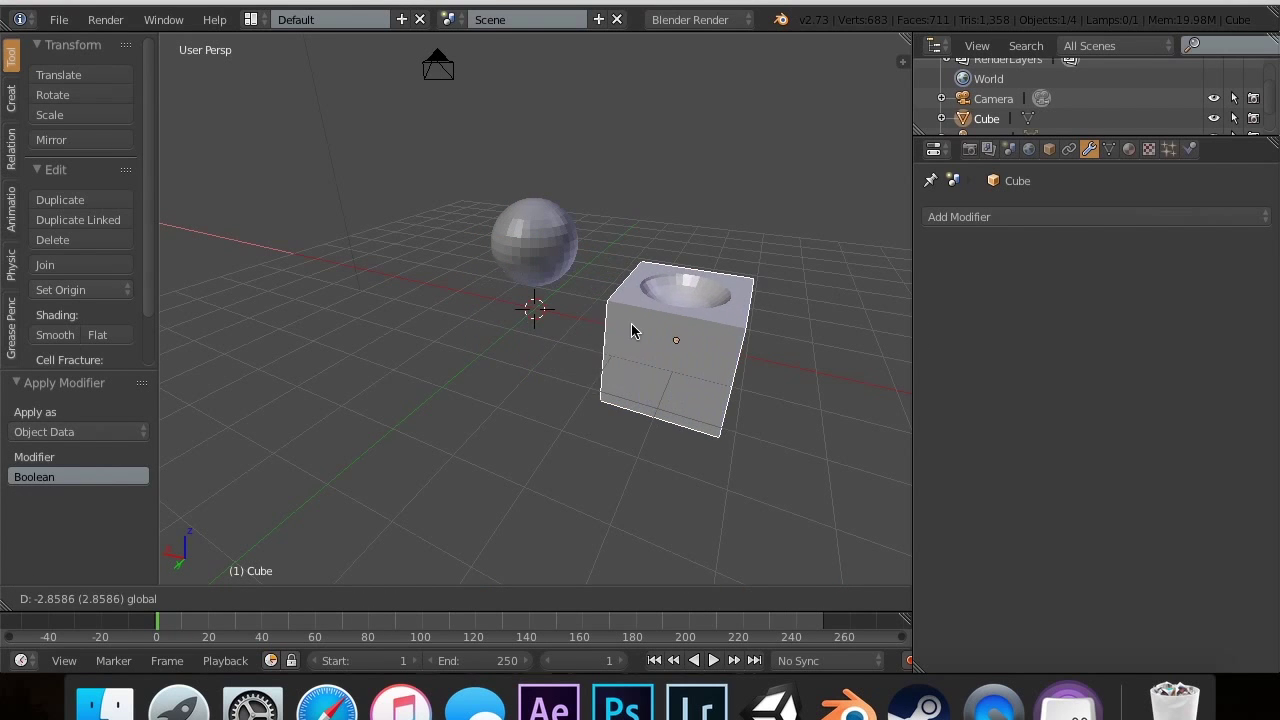
{"action": "left_click_drag", "start_coordinate": [680, 340], "coordinate": [400, 290]}
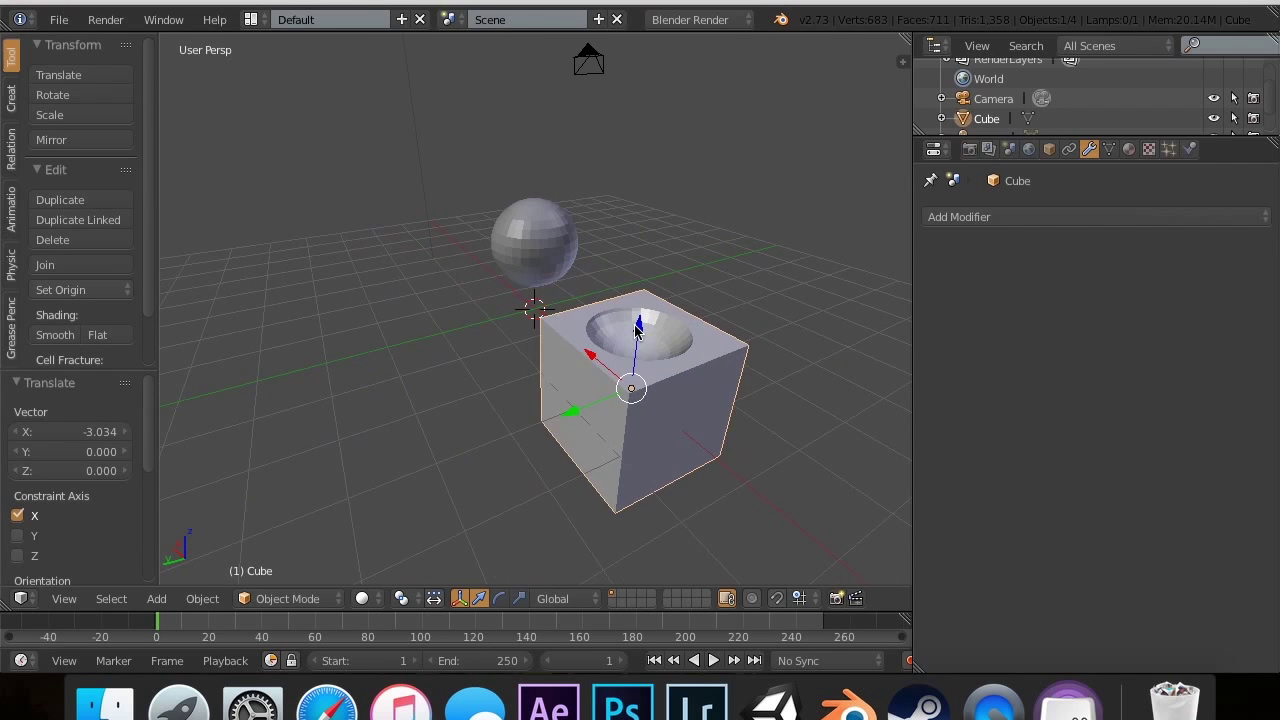
{"action": "key", "text": "cmd+z"}
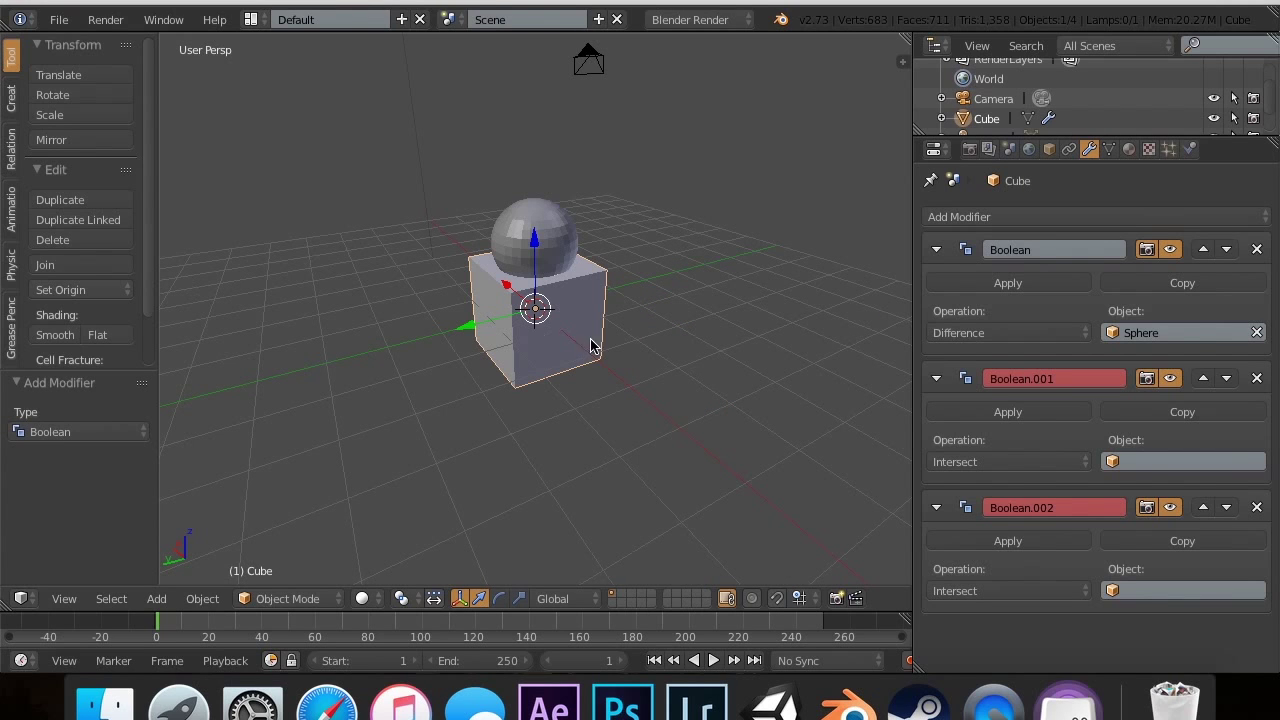
Step: Add an icosphere, move it against the cube's side and scale it to about 0.6
{"action": "left_click", "coordinate": [156, 598]}
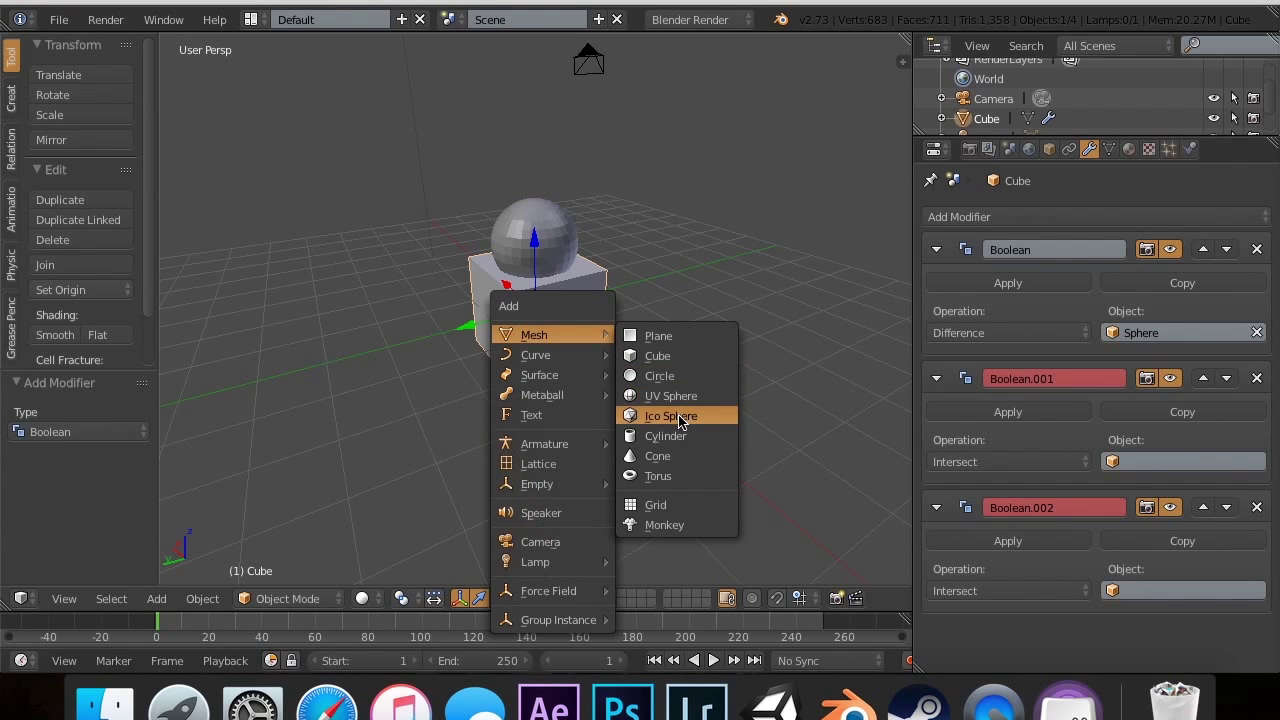
{"action": "left_click", "coordinate": [670, 414]}
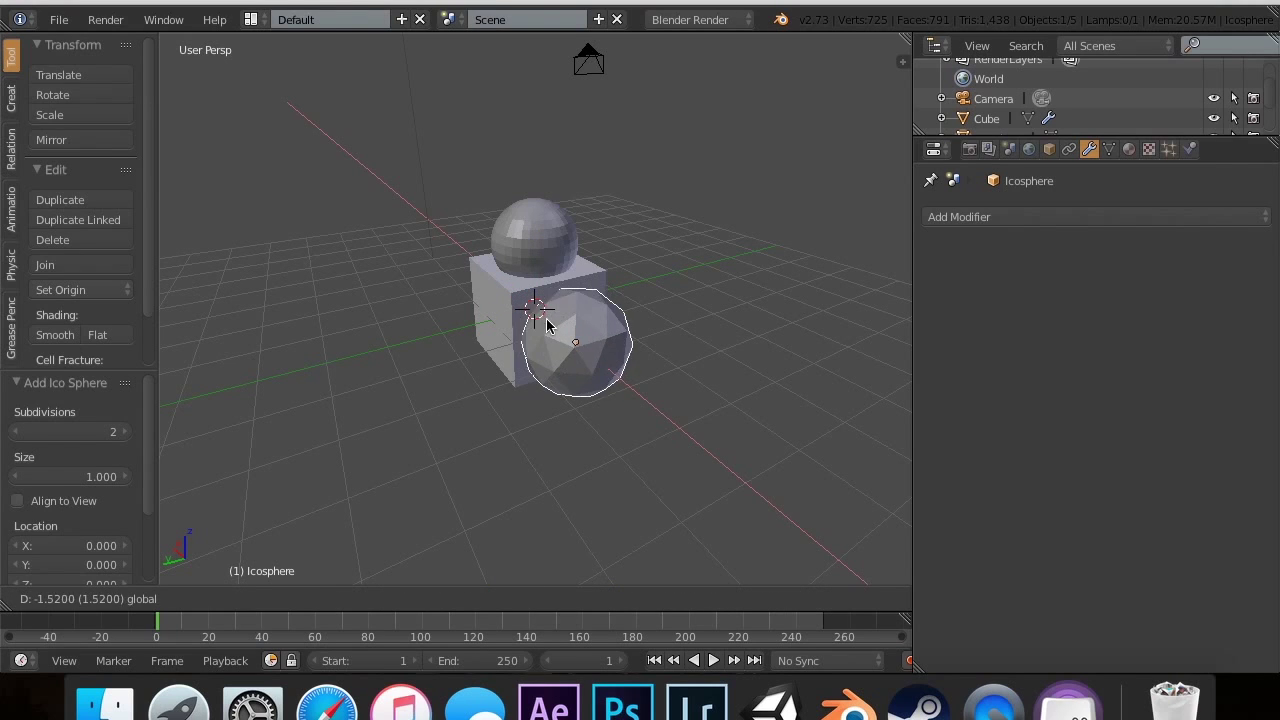
{"action": "key", "text": "r"}
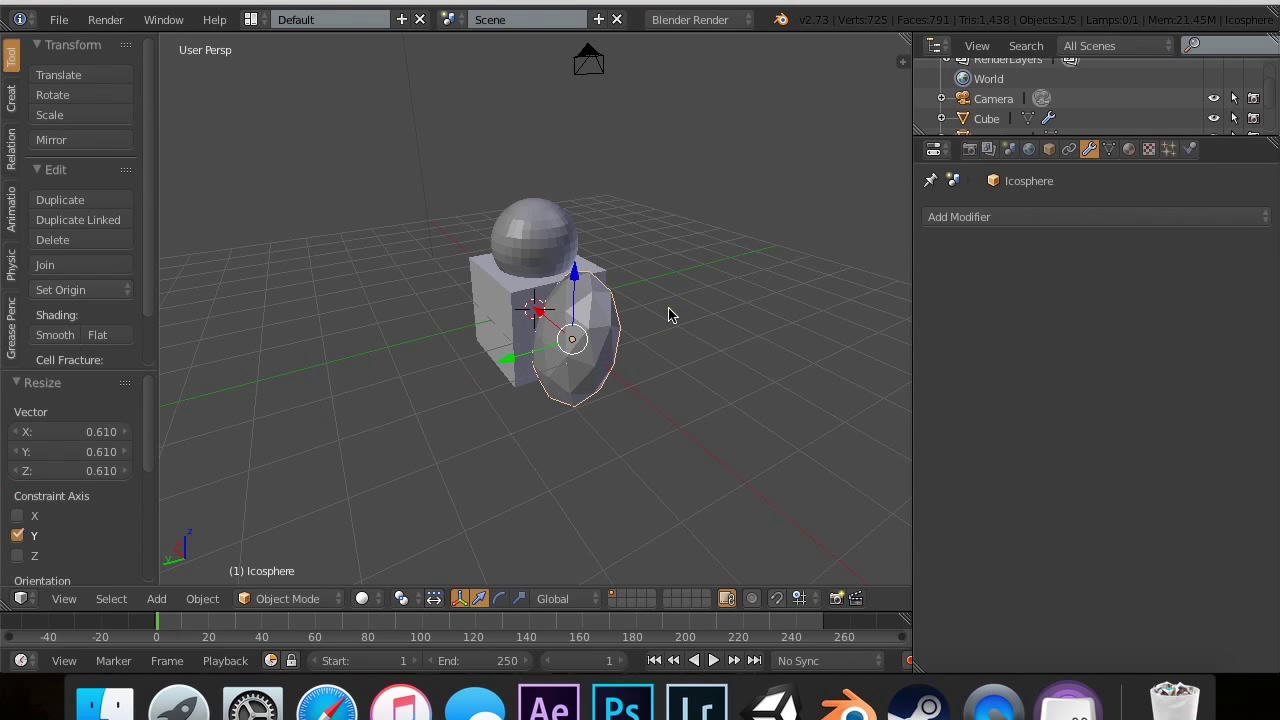
{"action": "key", "text": "s"}
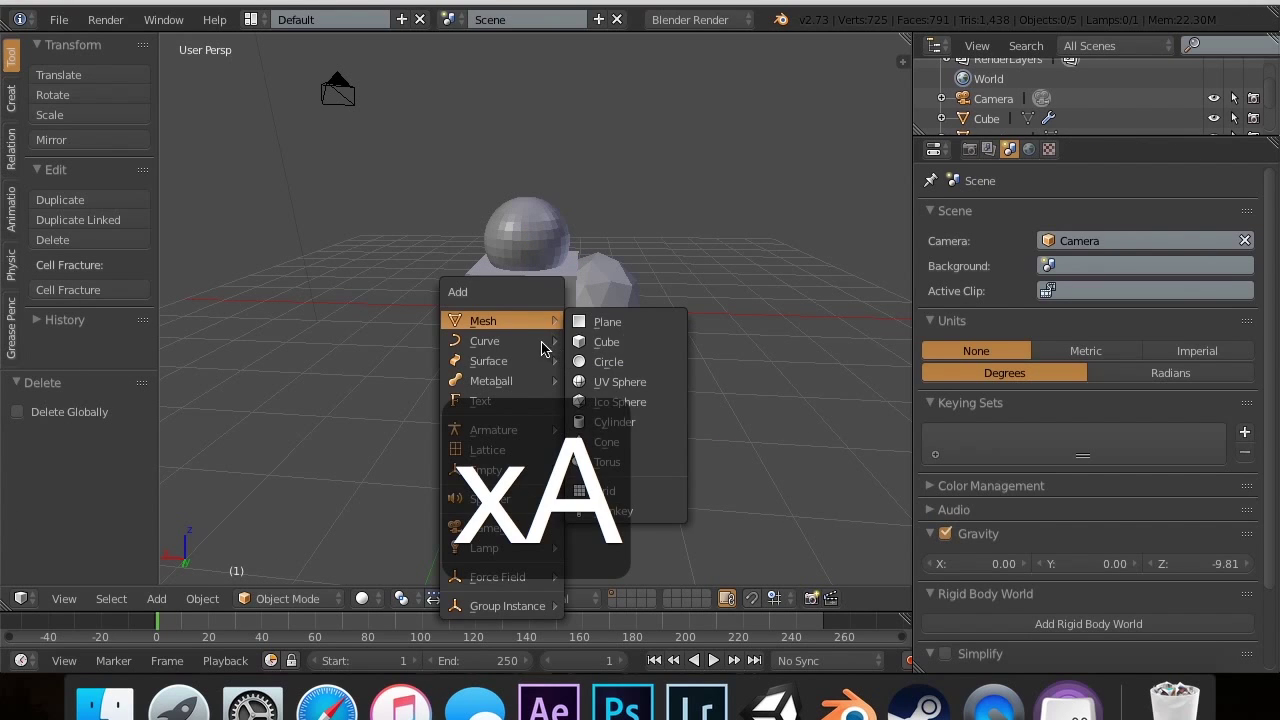
{"action": "mouse_move", "coordinate": [608, 442]}
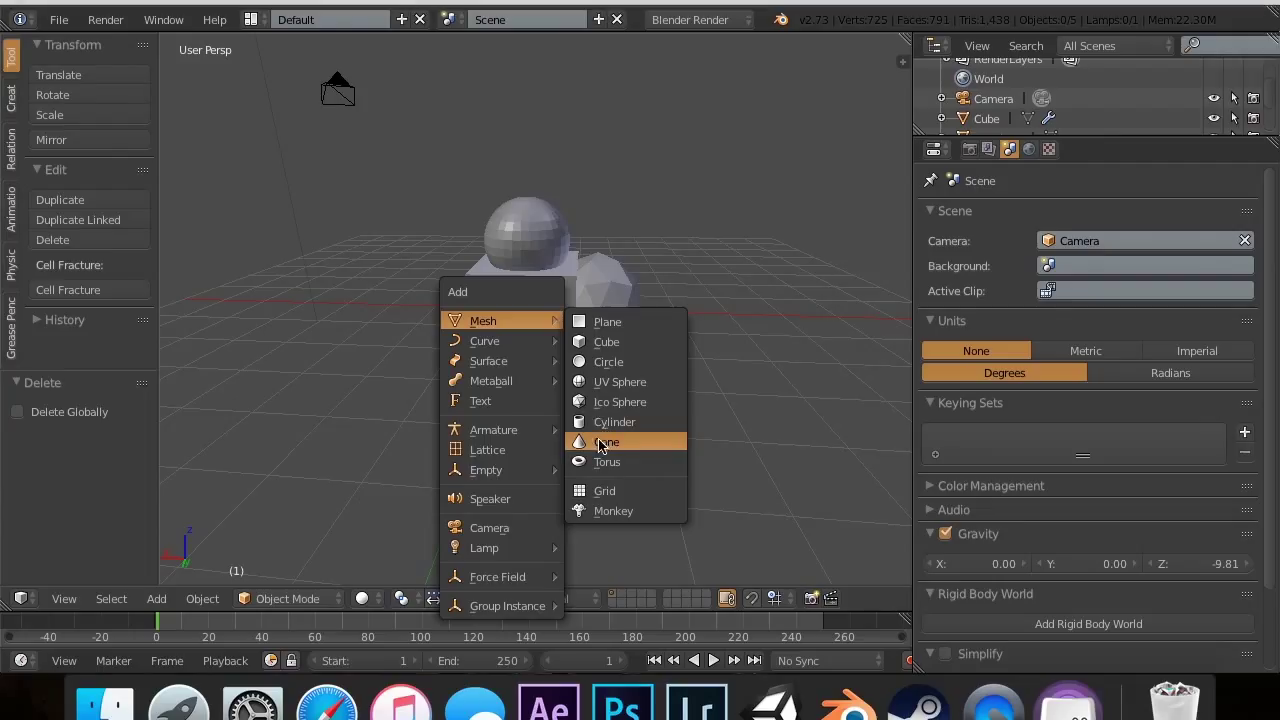
Step: Add a cone and rotate it 180 degrees about X inside the cube
{"action": "left_click", "coordinate": [608, 442]}
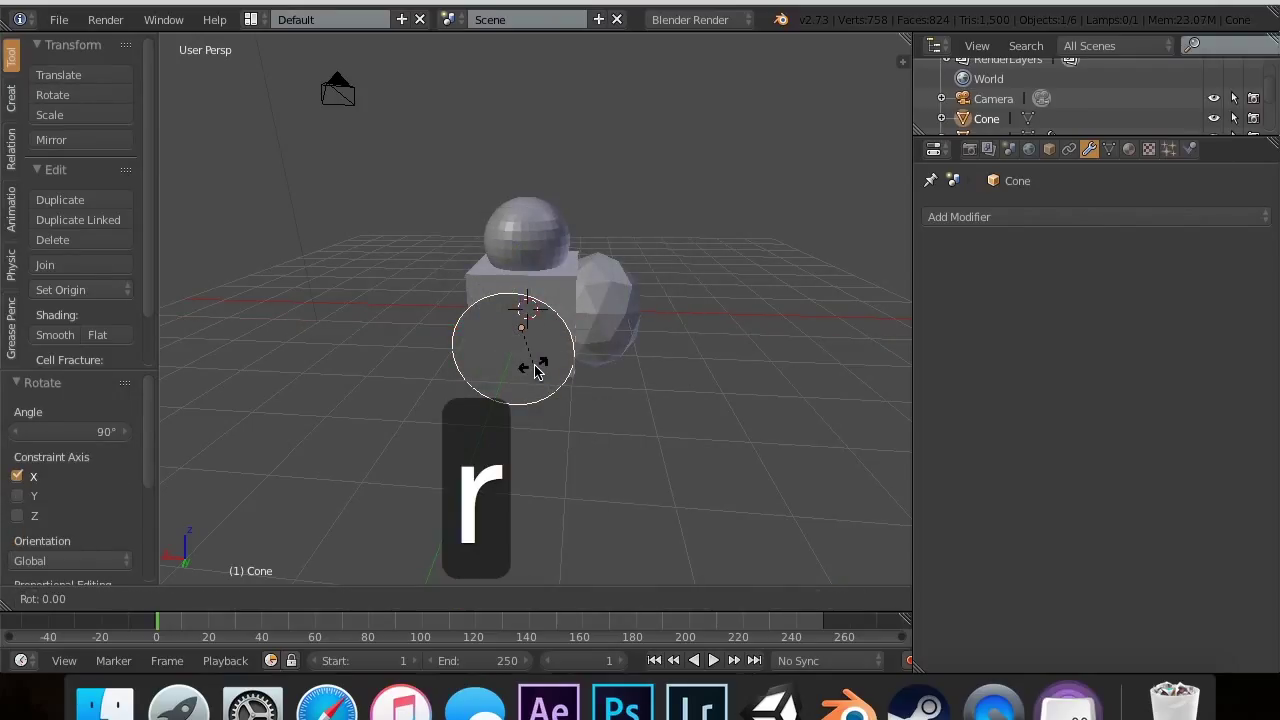
{"action": "type", "text": "180"}
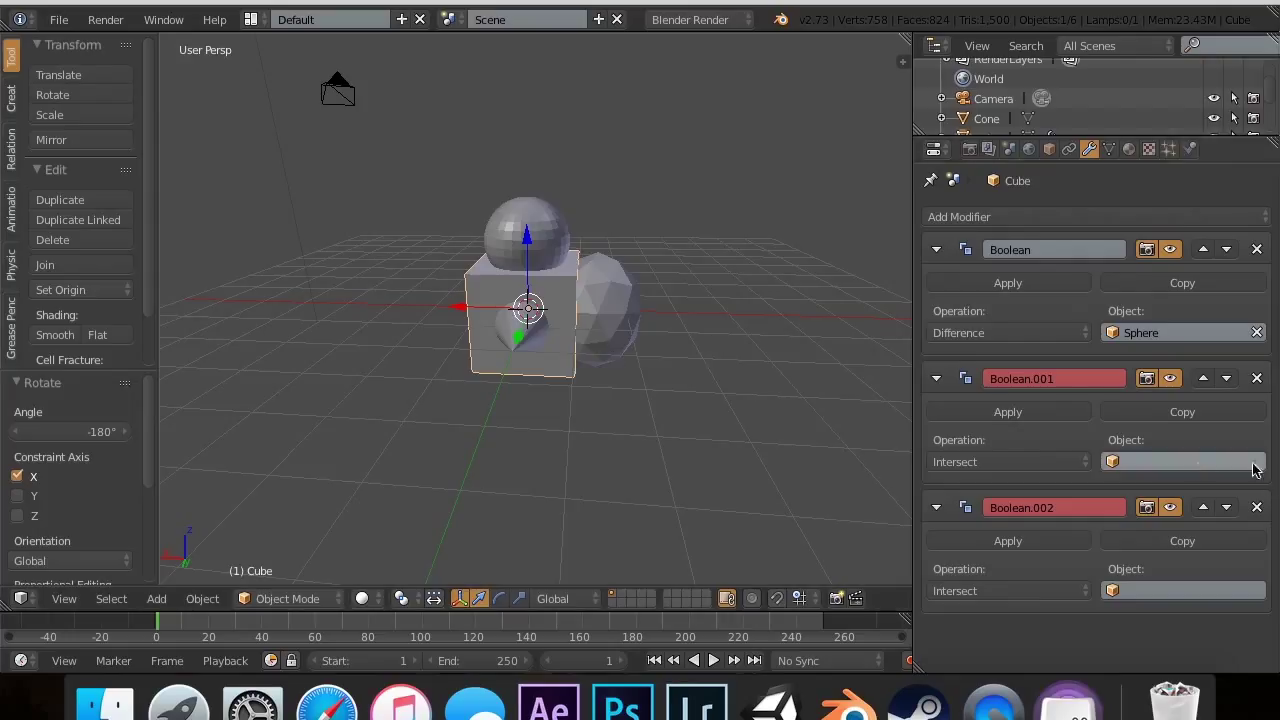
{"action": "mouse_move", "coordinate": [1168, 464]}
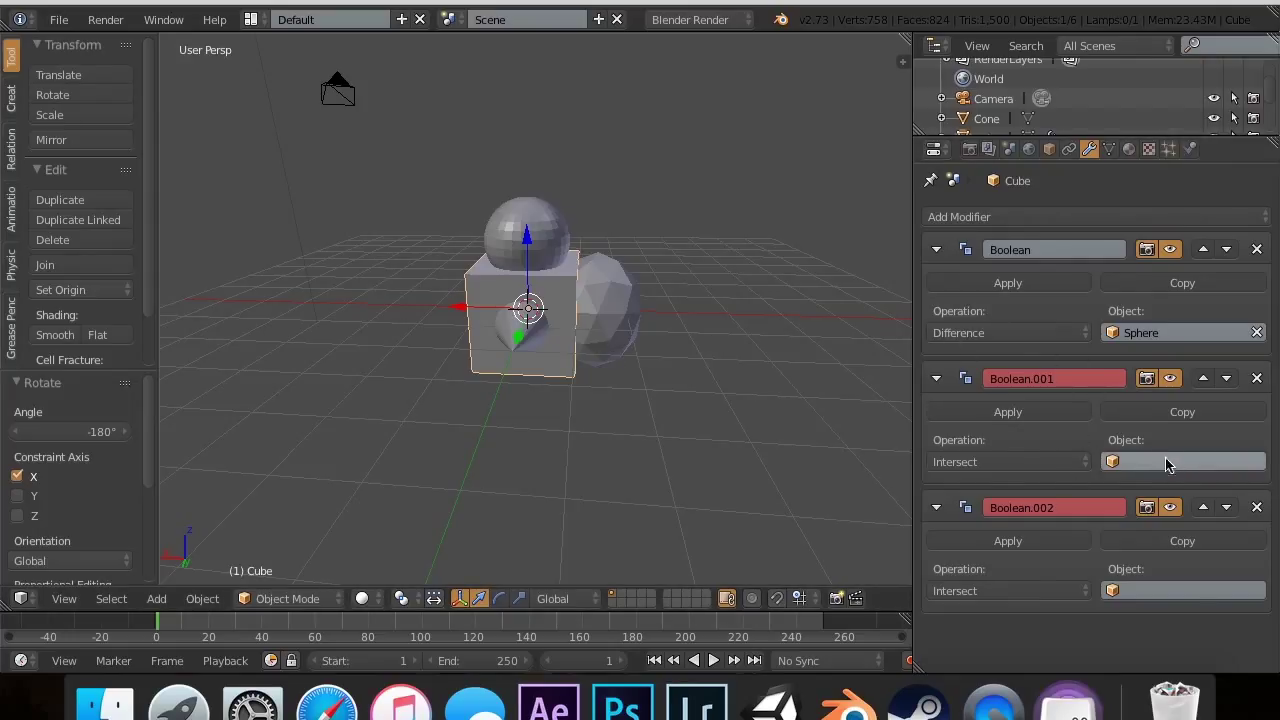
{"action": "left_click", "coordinate": [1180, 460]}
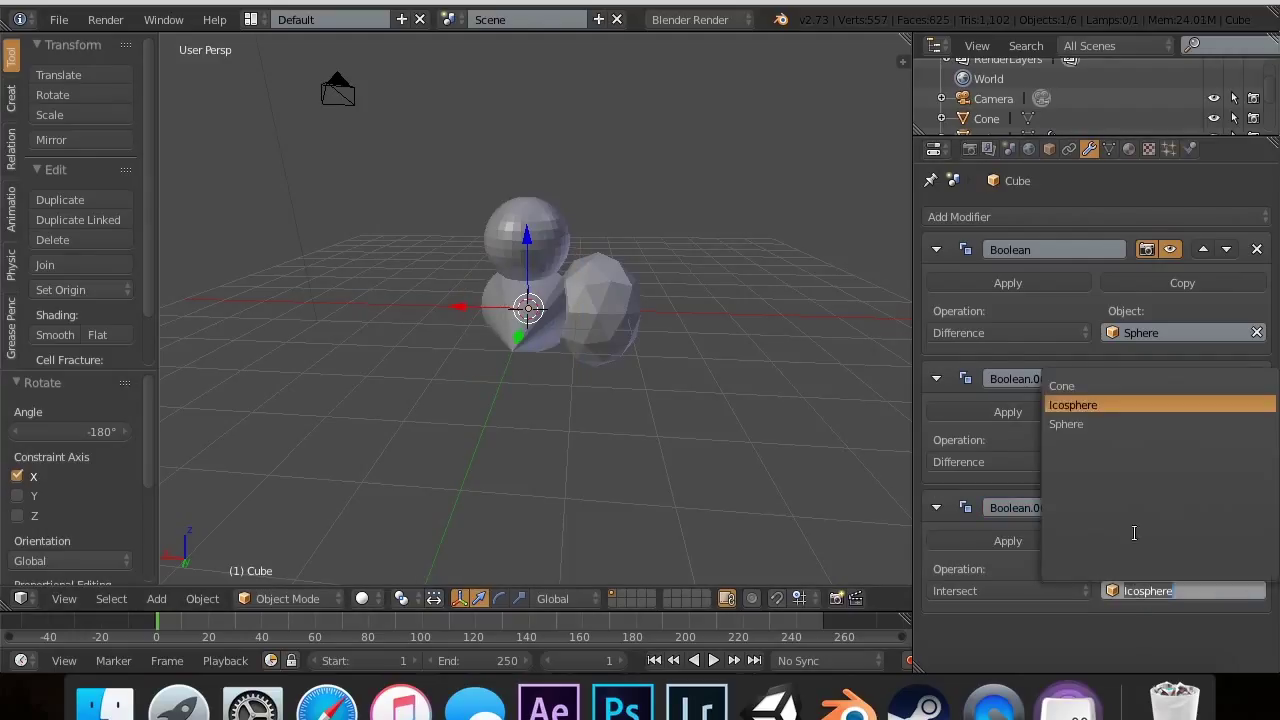
Step: Set Icosphere as the second Boolean's object and apply the Cone Union Boolean
{"action": "left_click", "coordinate": [1072, 404]}
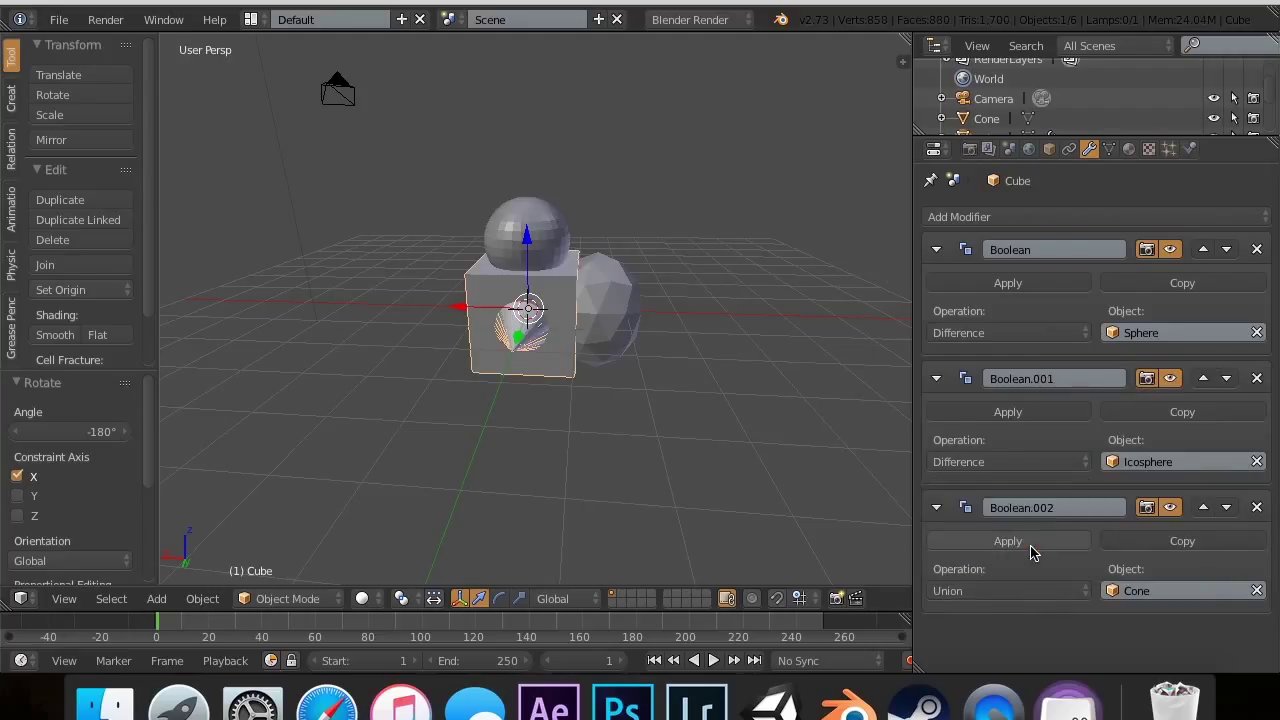
{"action": "left_click", "coordinate": [1008, 540]}
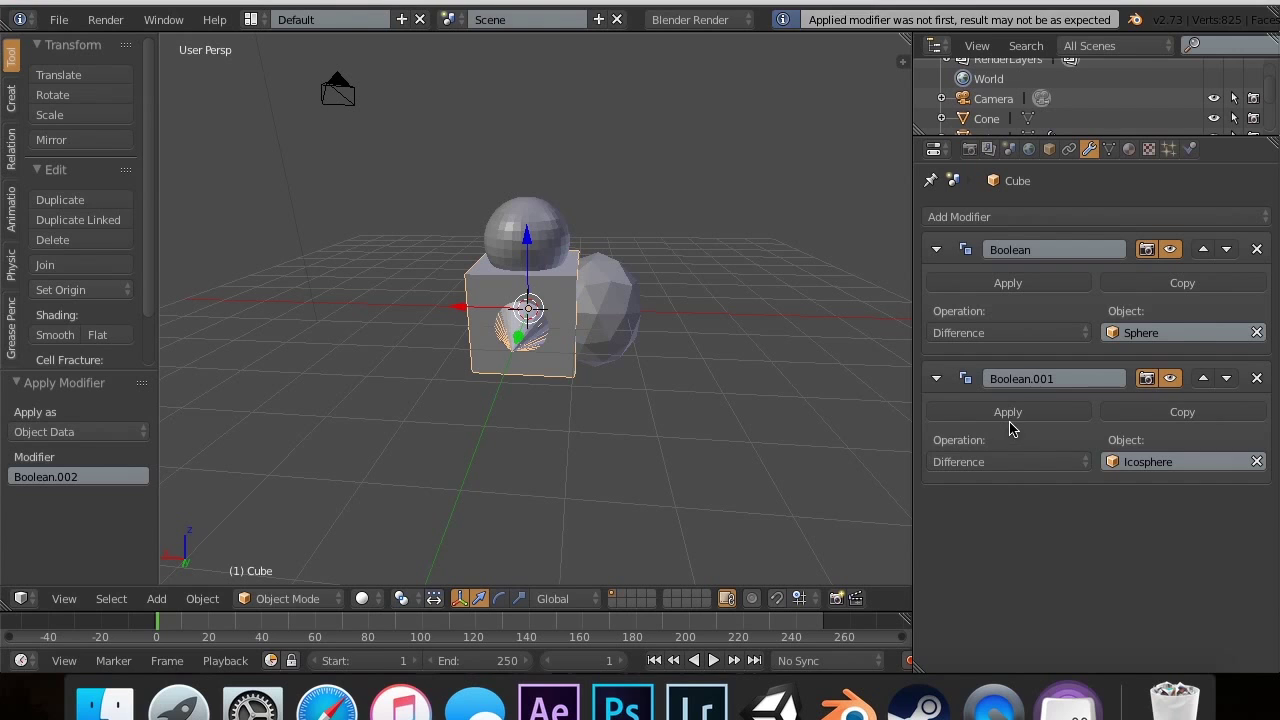